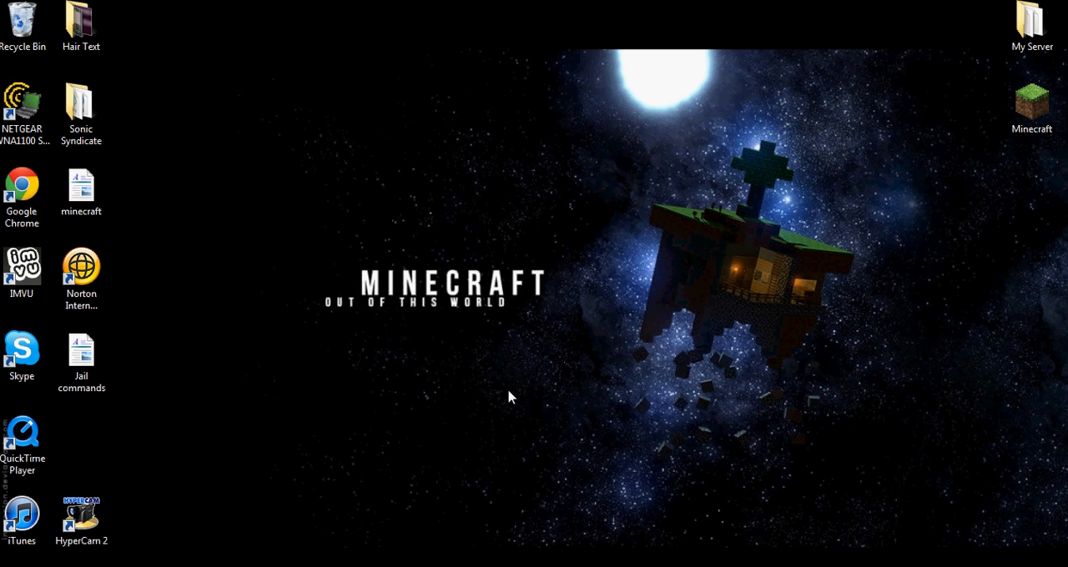
- Launch and log into Minecraft, then open the texture pack folder from Mods and Texture Packs
left_click(1031, 104)
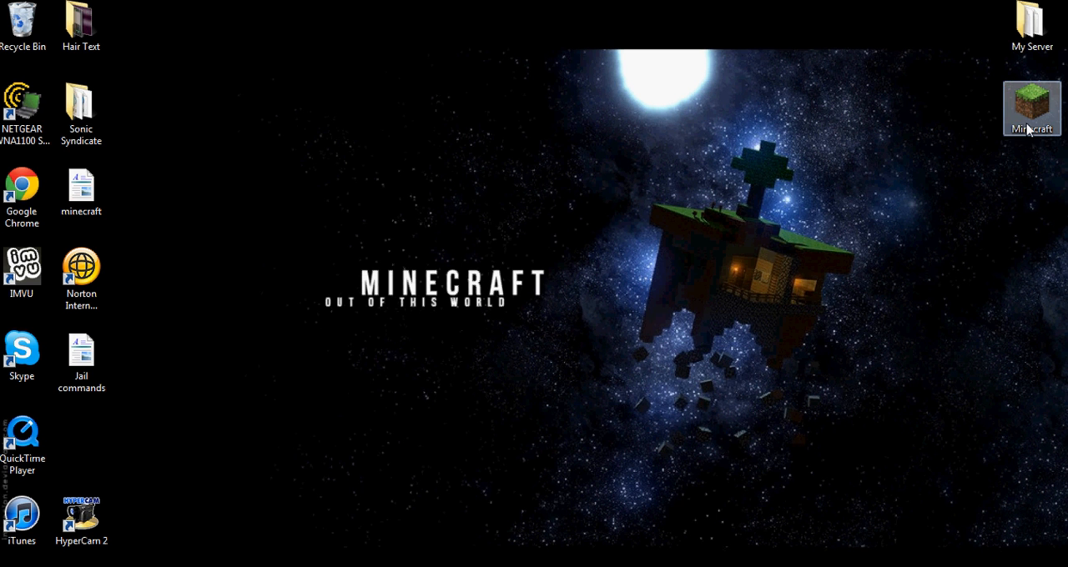
mouse_move(998, 68)
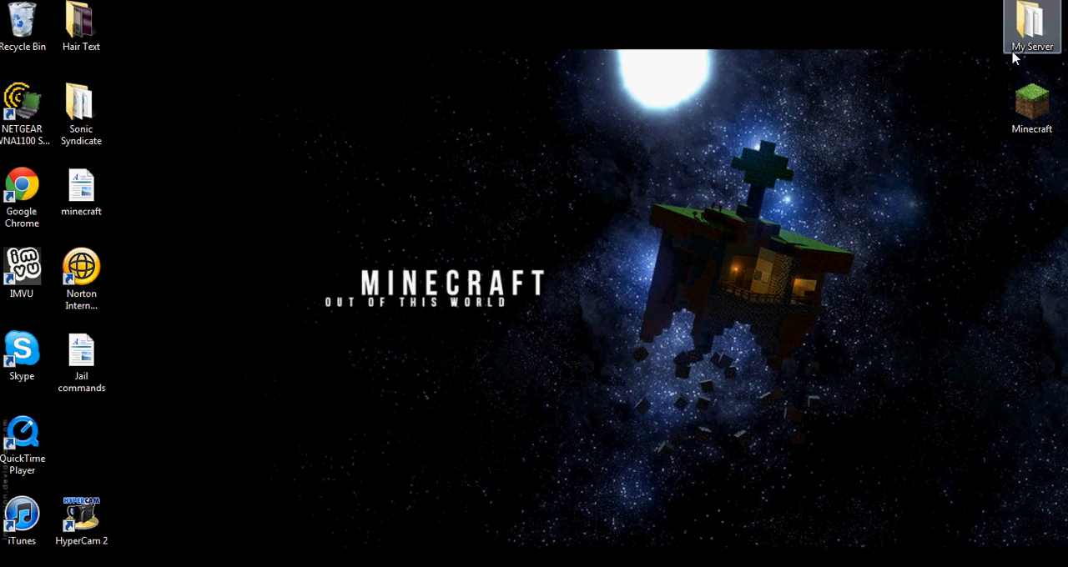
mouse_move(663, 206)
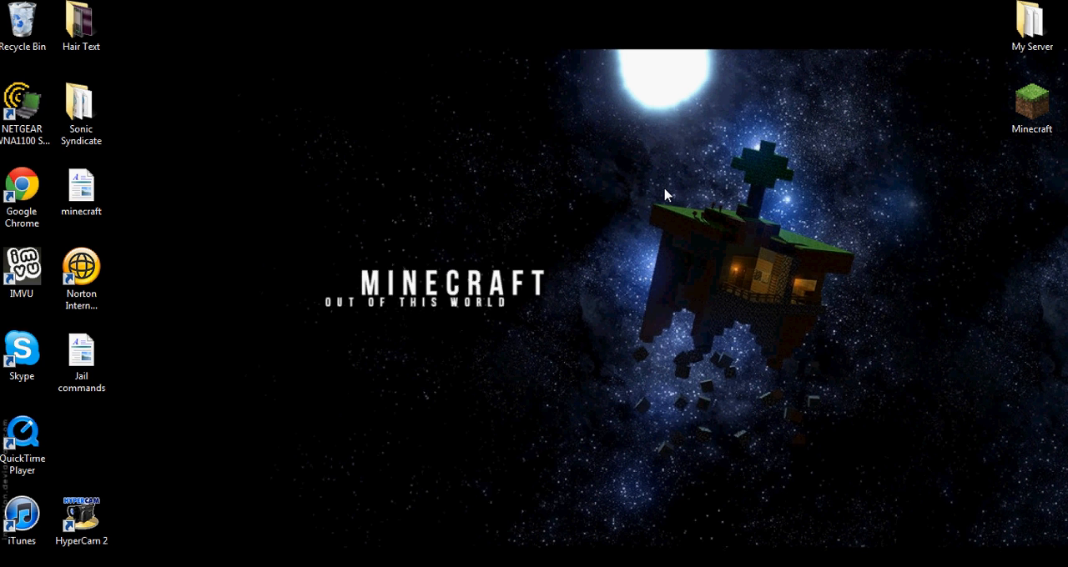
mouse_move(862, 280)
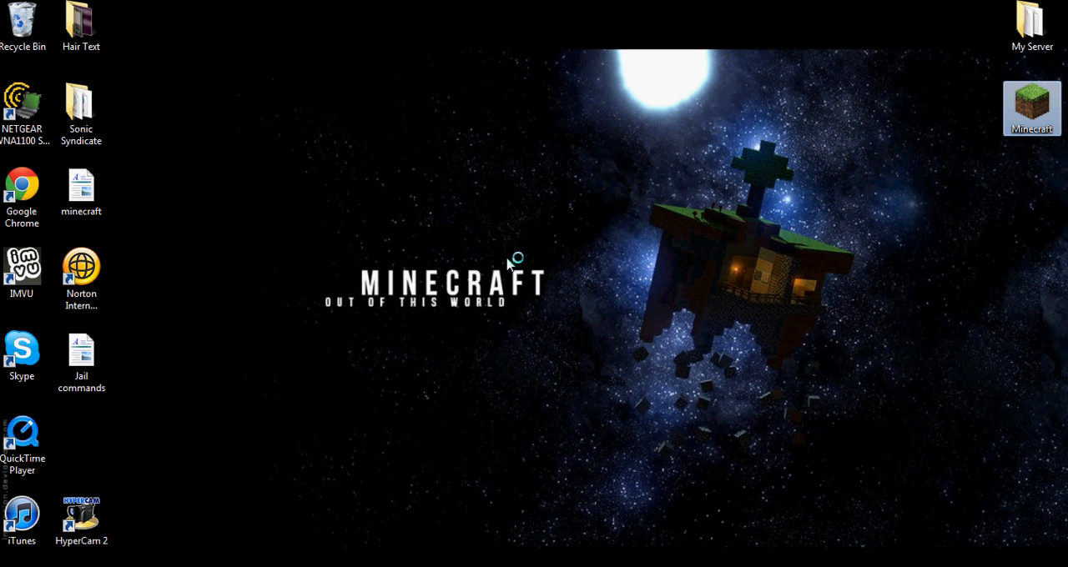
mouse_move(512, 253)
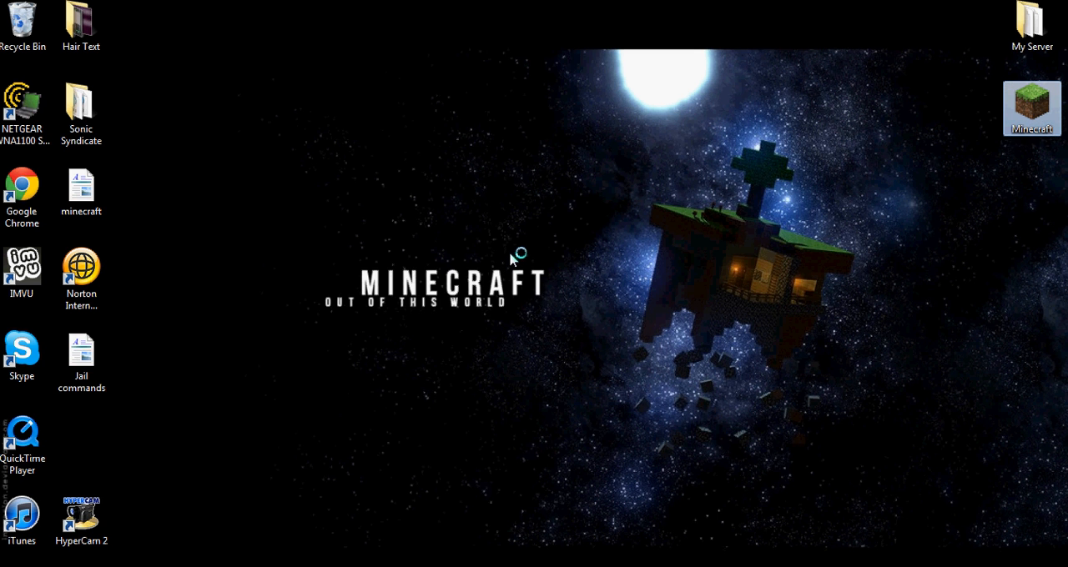
double_click(1031, 101)
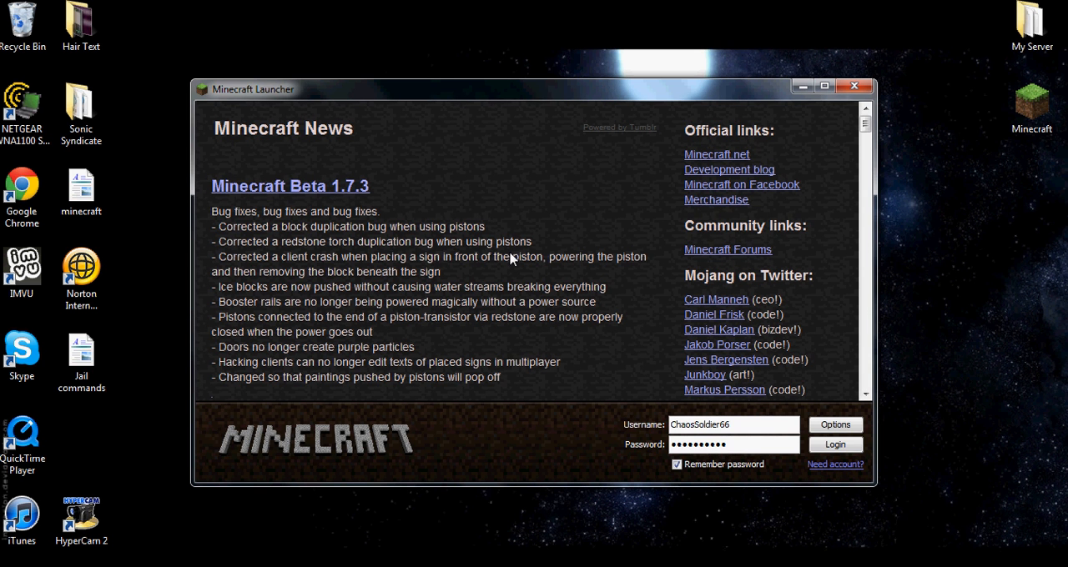
left_click(835, 444)
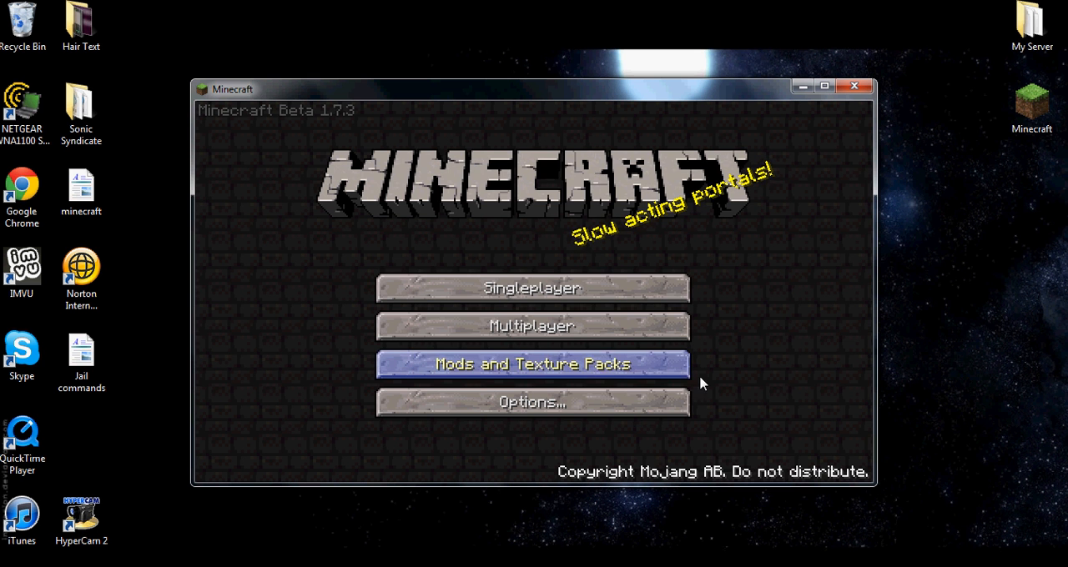
left_click(533, 364)
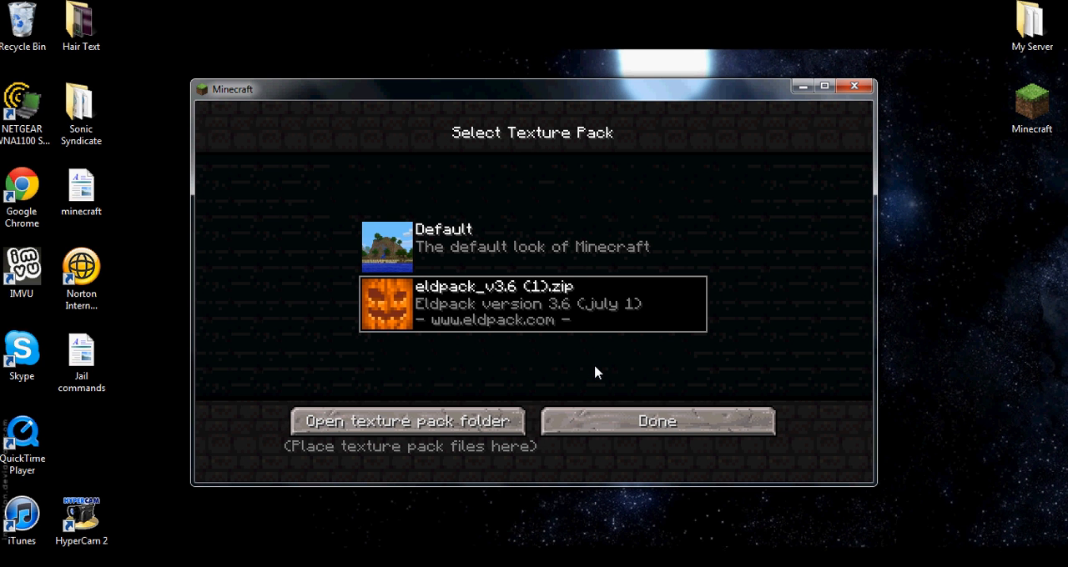
left_click(407, 422)
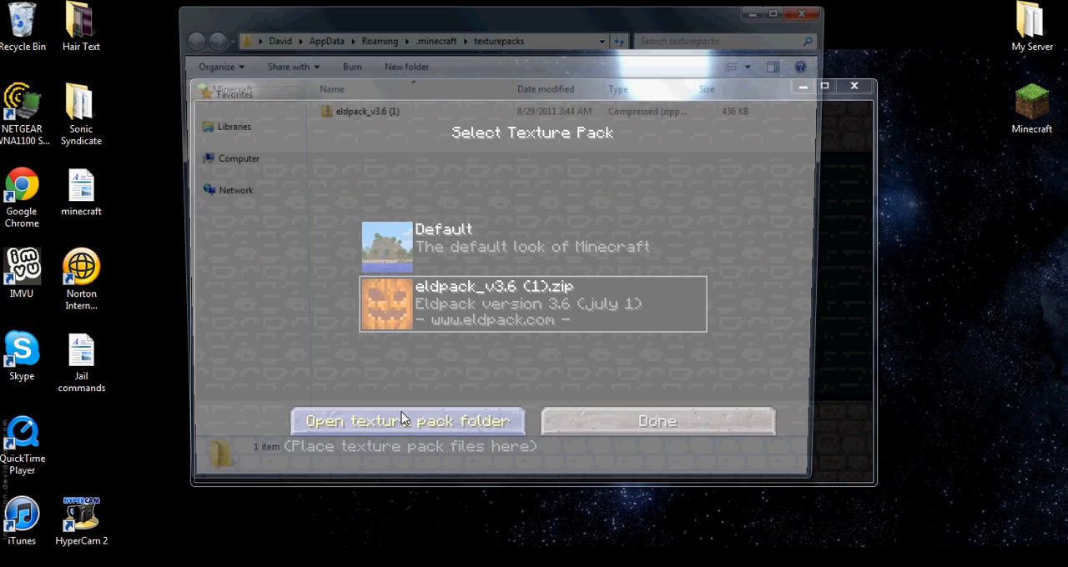
left_click(408, 421)
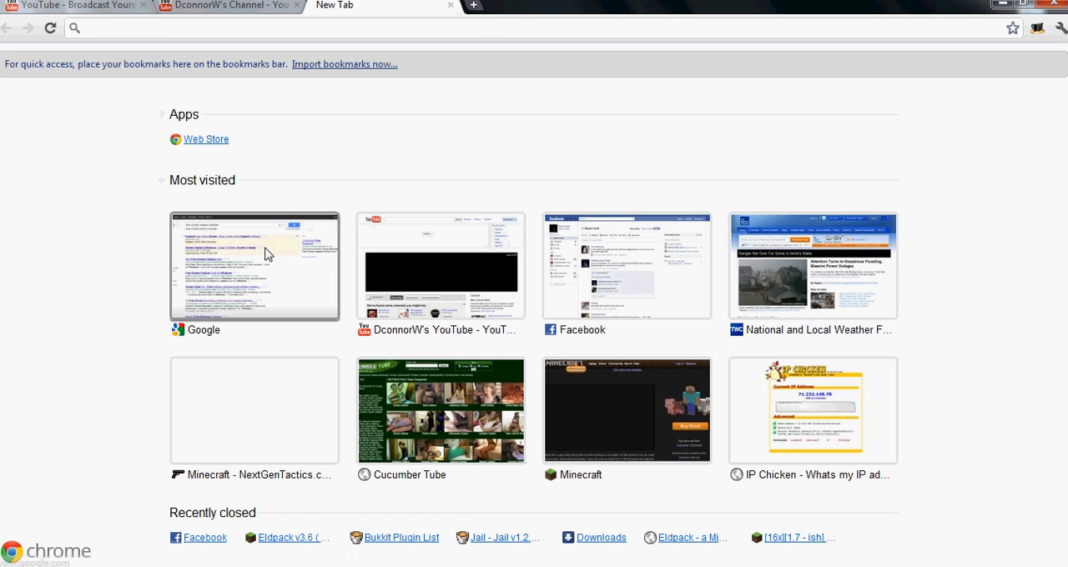
- Google 'minecraft texture packs' and open the Texture Pack Central forum thread
left_click(255, 265)
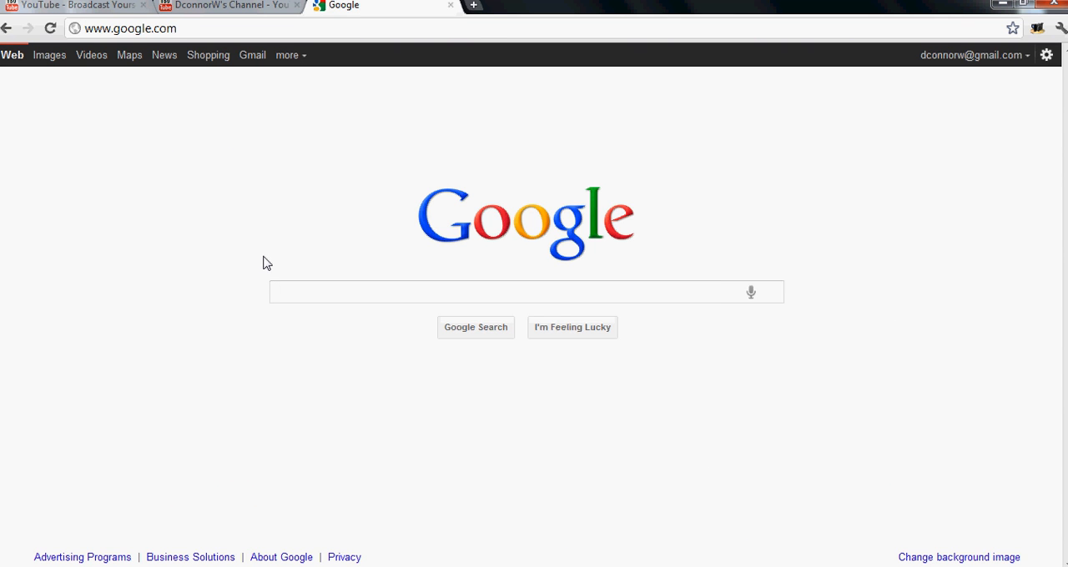
type("minecraft texture packs")
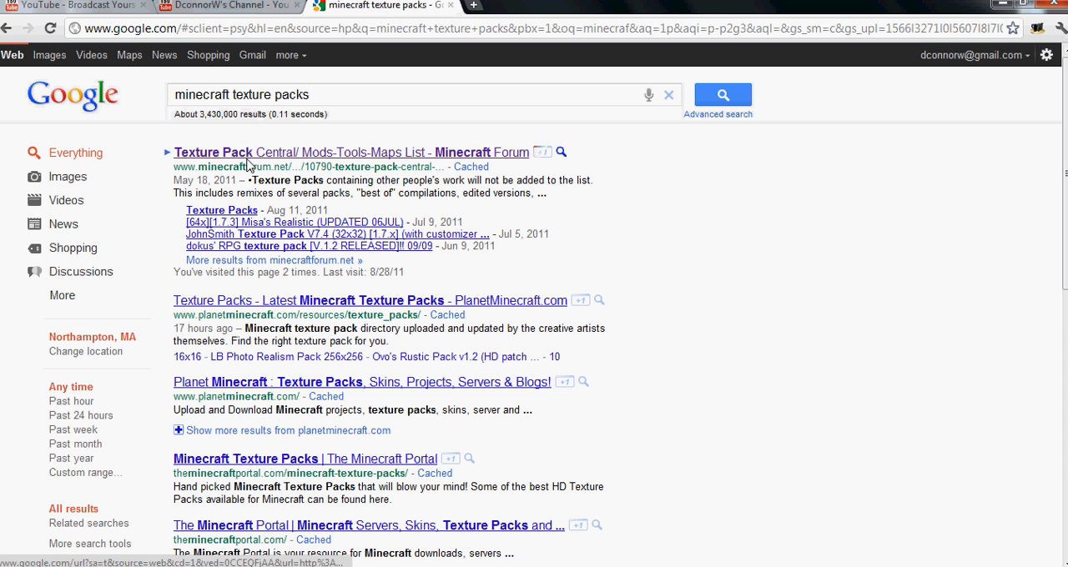
left_click(250, 152)
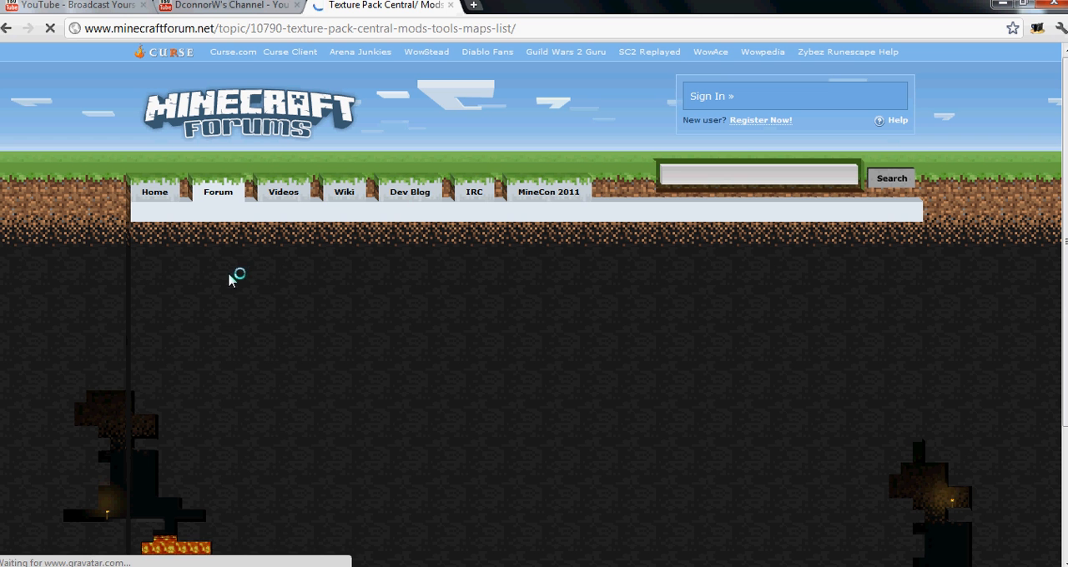
mouse_move(152, 277)
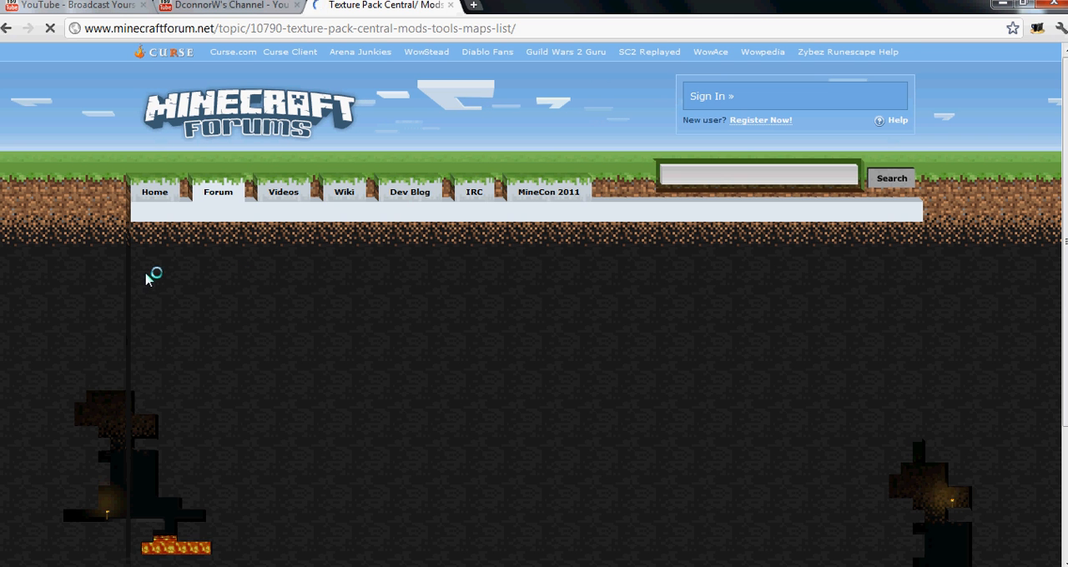
- Scroll the Texture Pack Central list down to the Mythos - The Toy Maker's Folly entry
scroll("down", 3)
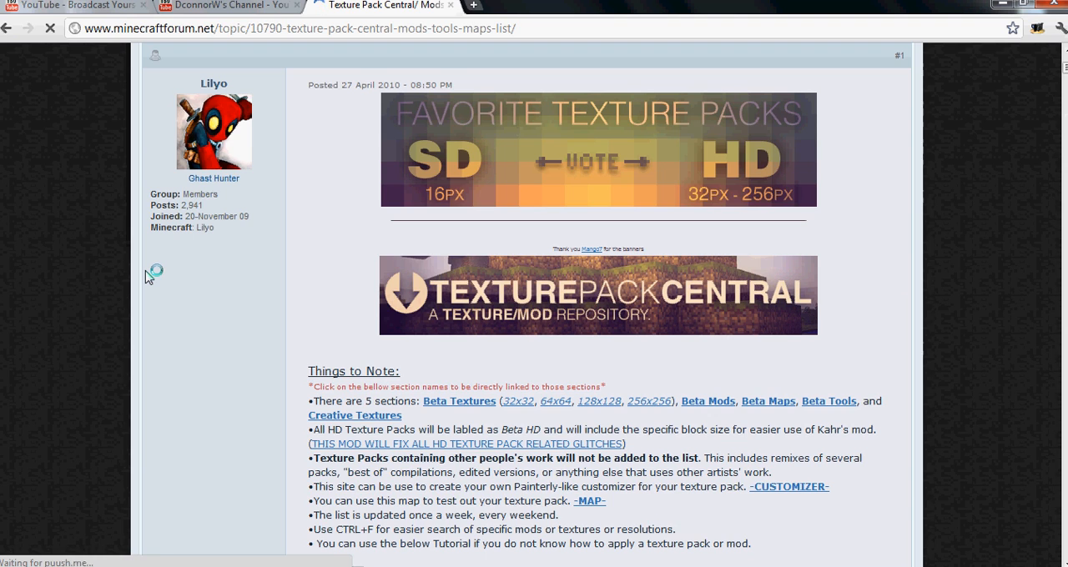
scroll("down", 3)
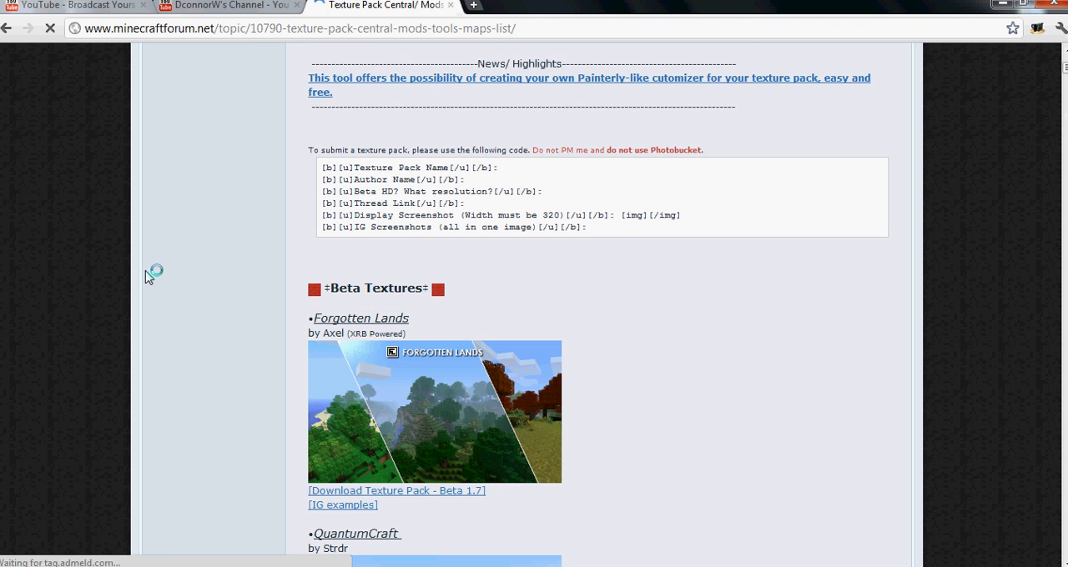
scroll("down", 3)
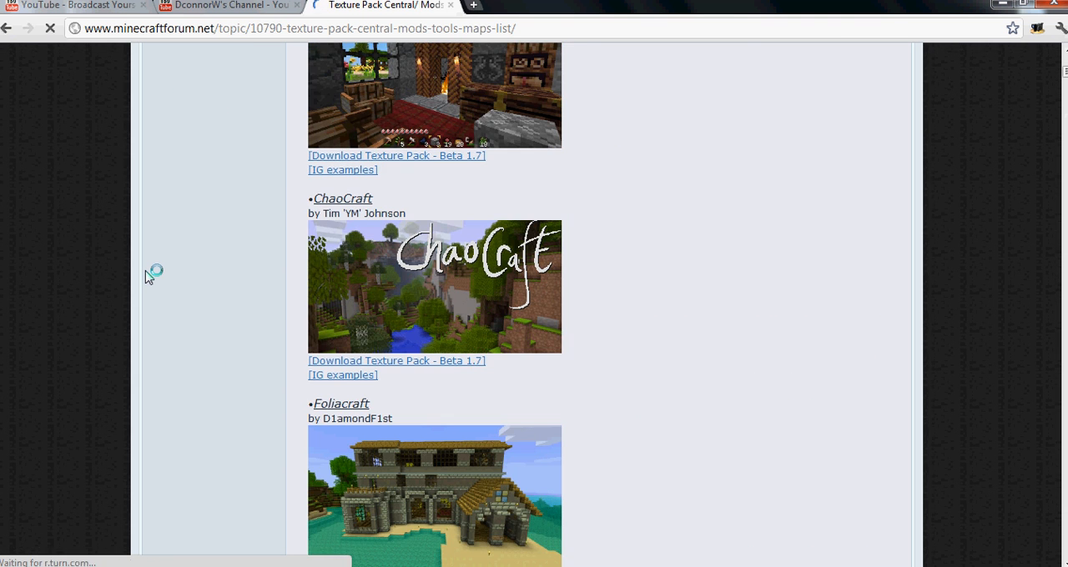
scroll("down", 3)
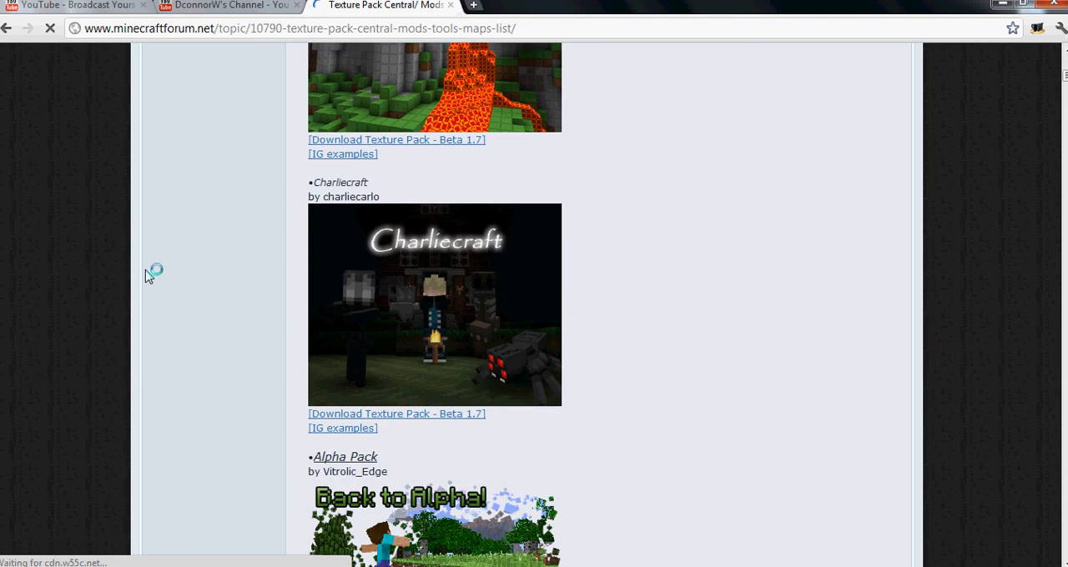
scroll("down", 3)
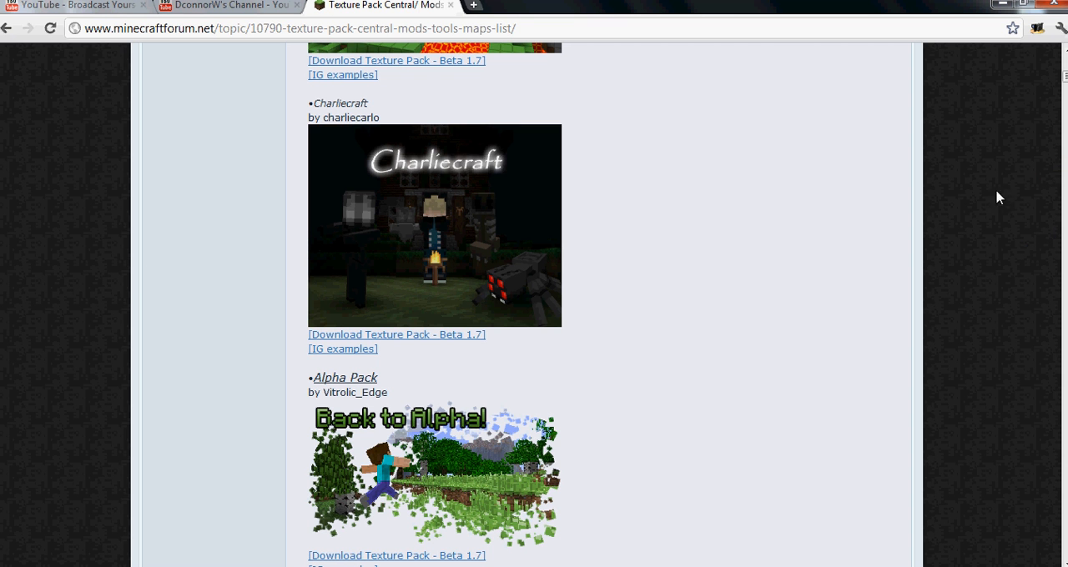
scroll("down", 3)
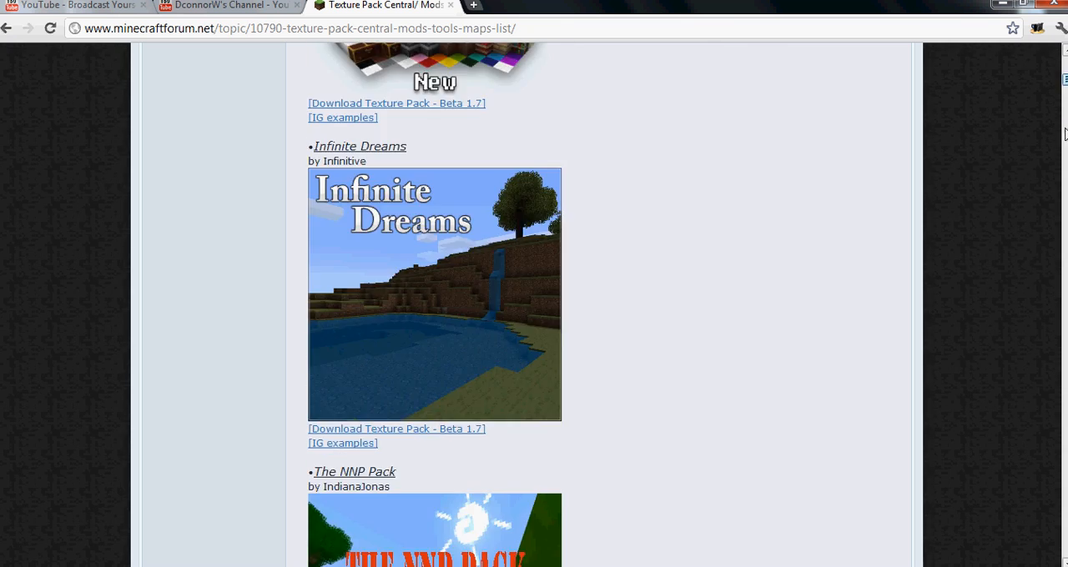
scroll("down", 3)
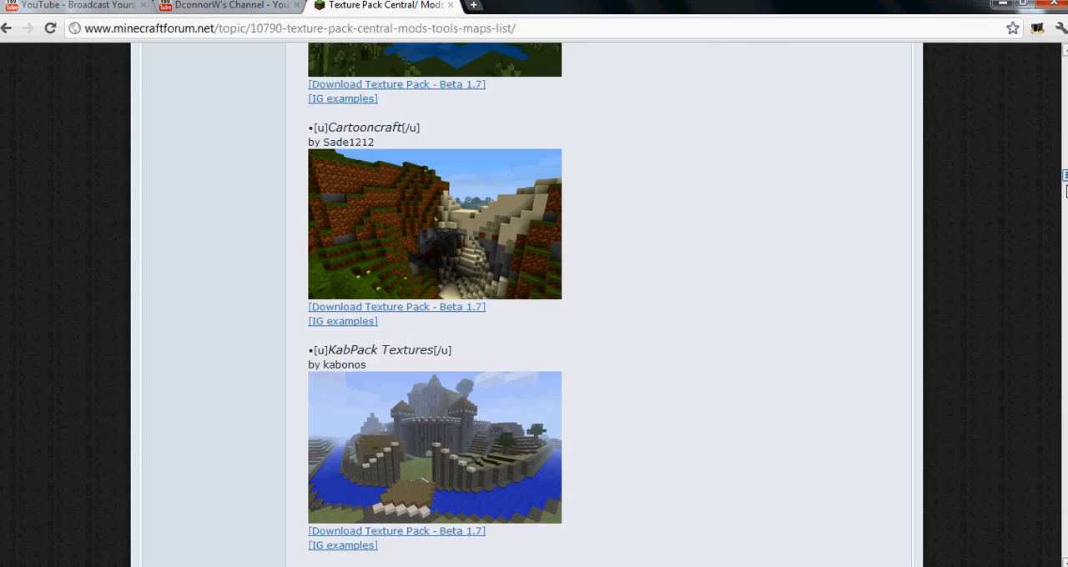
scroll("down", 3)
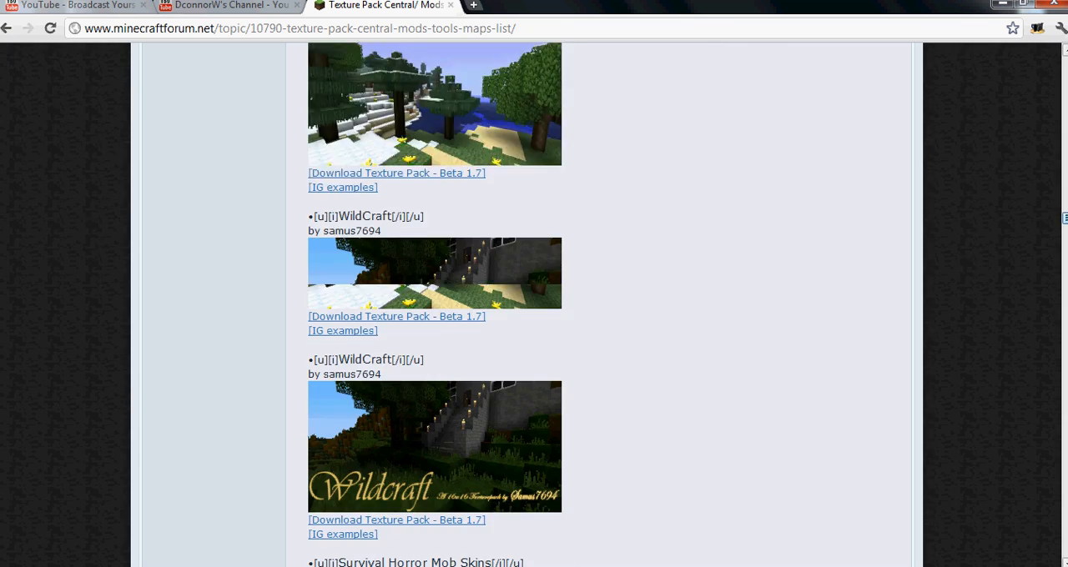
scroll("down", 3)
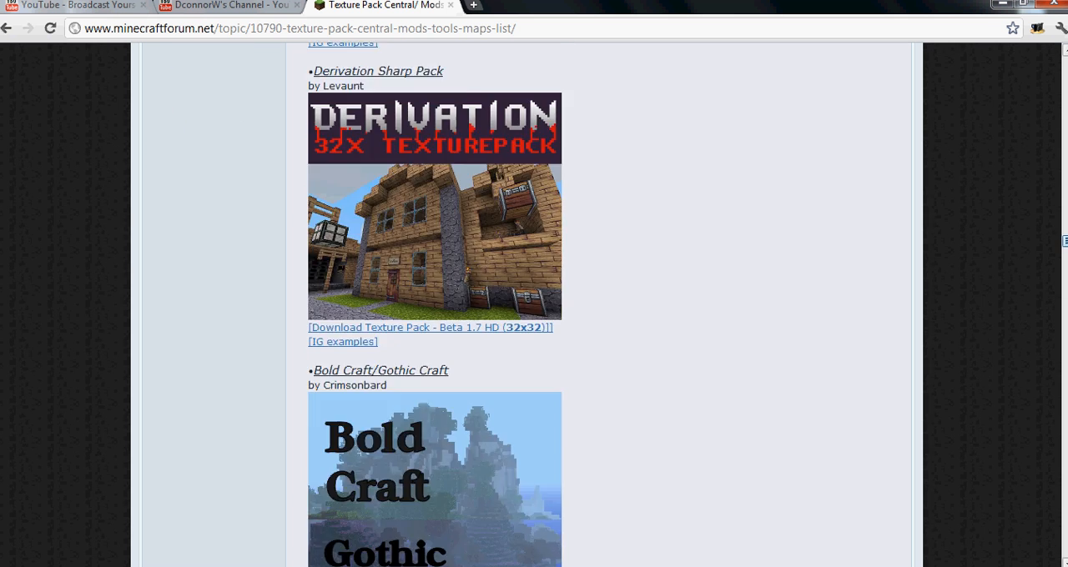
scroll("down", 3)
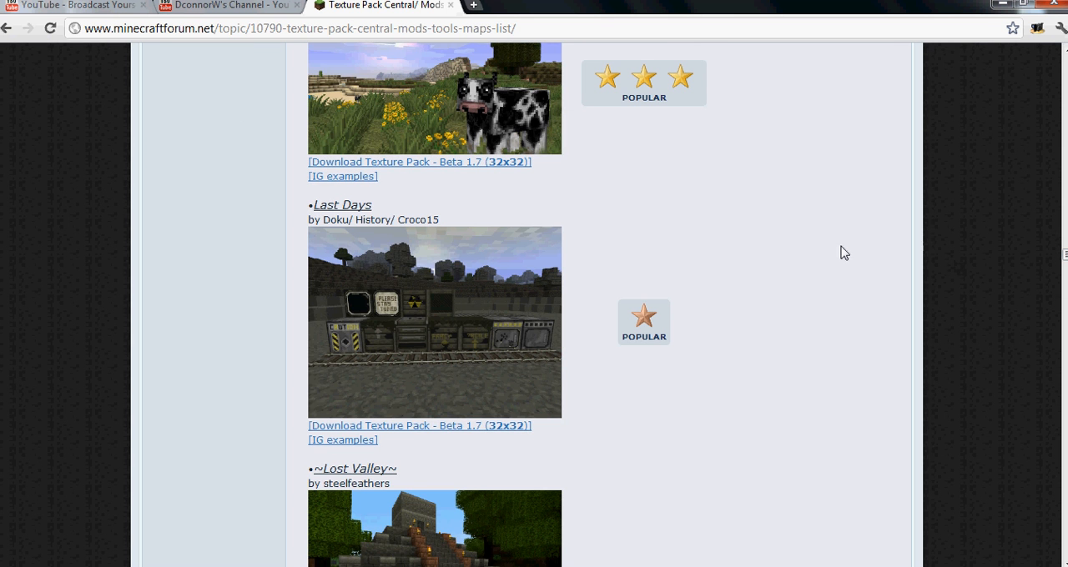
scroll("down", 3)
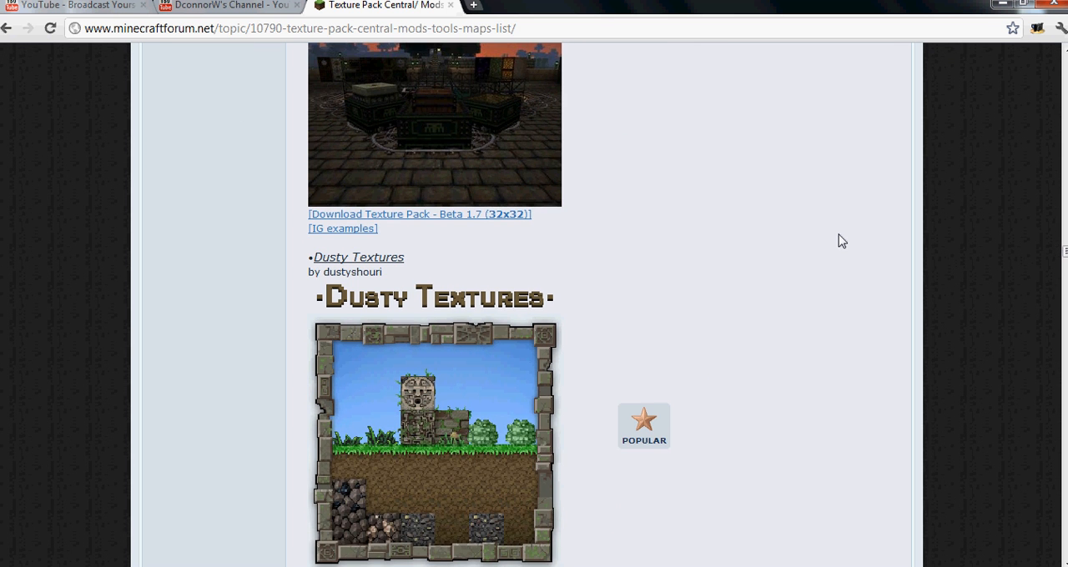
scroll("up", 3)
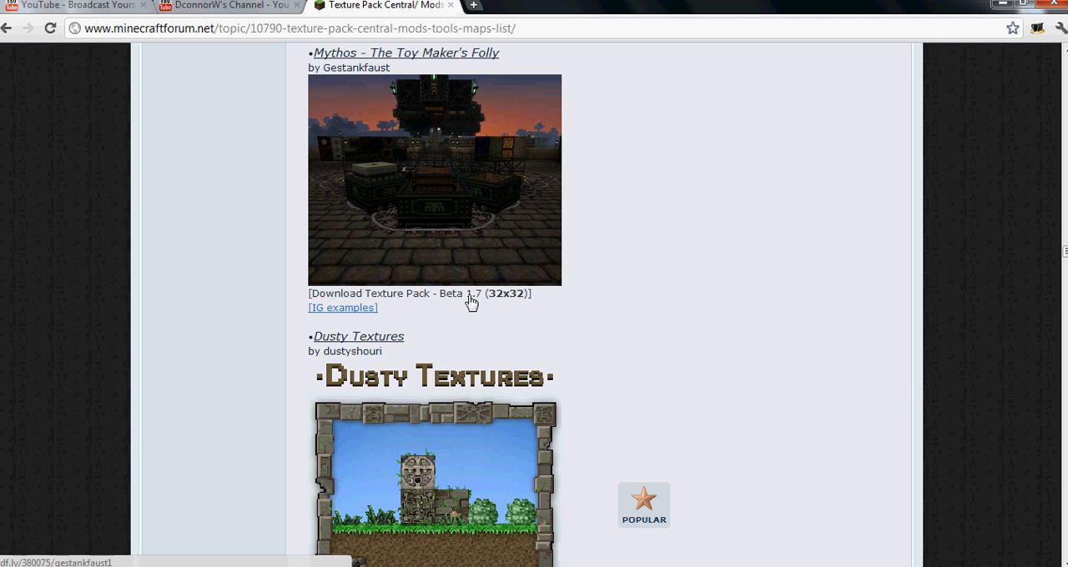
mouse_move(535, 193)
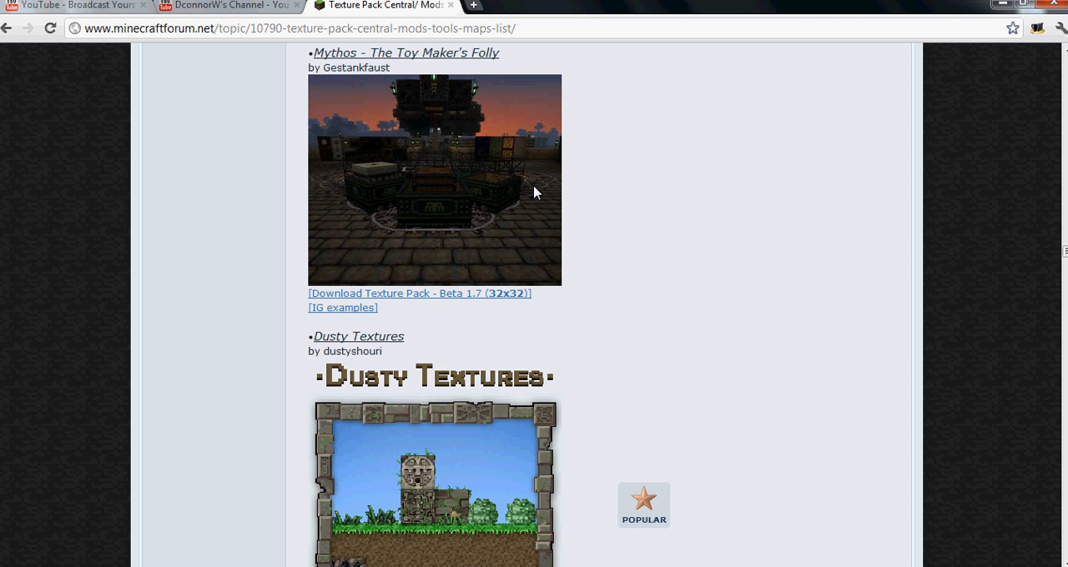
mouse_move(491, 297)
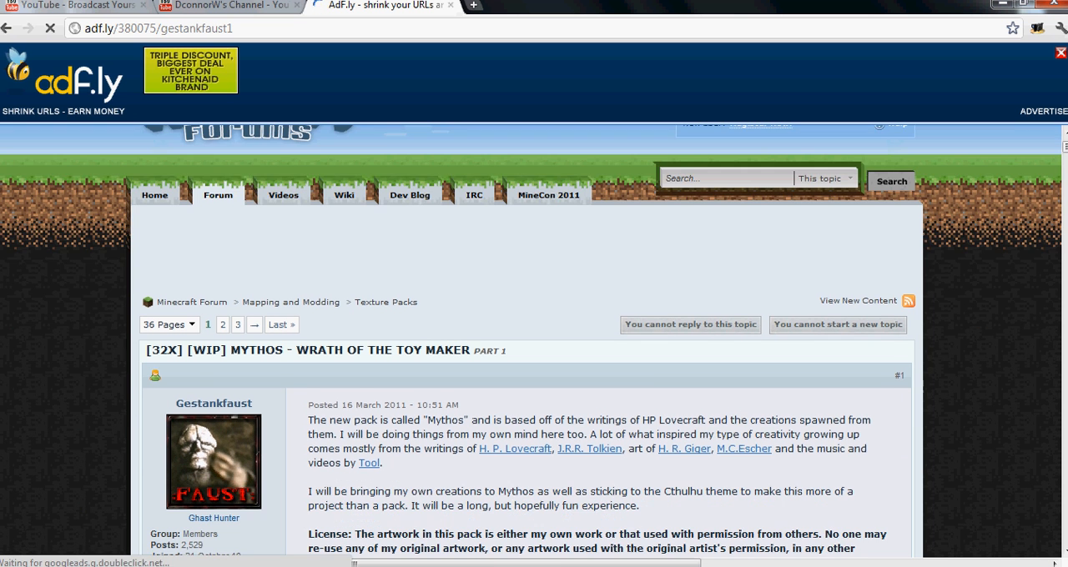
- Scroll the Mythos thread to its Download section and follow the Mediaderp link
scroll("down", 3)
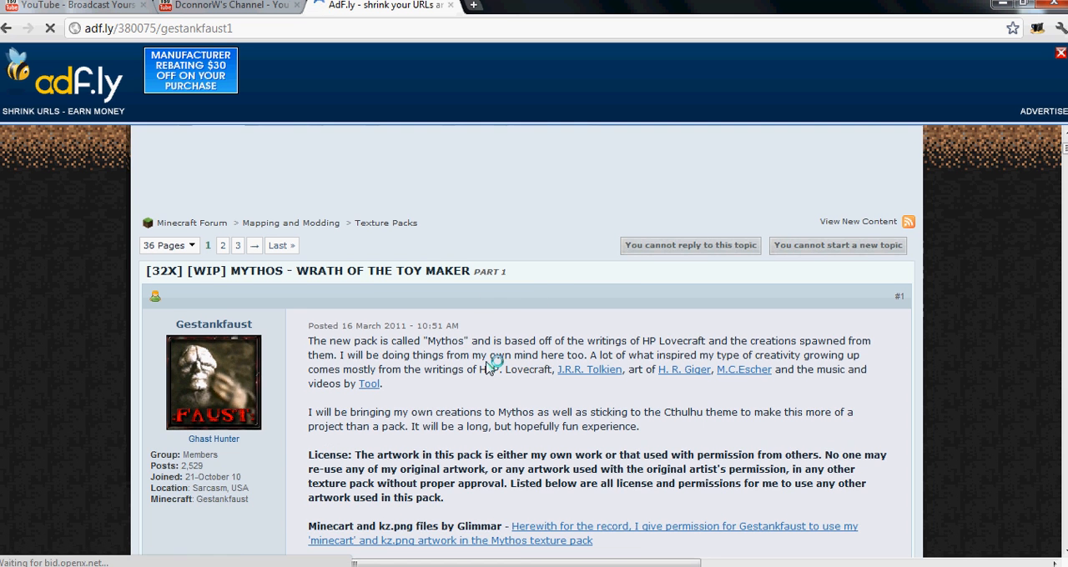
scroll("down", 3)
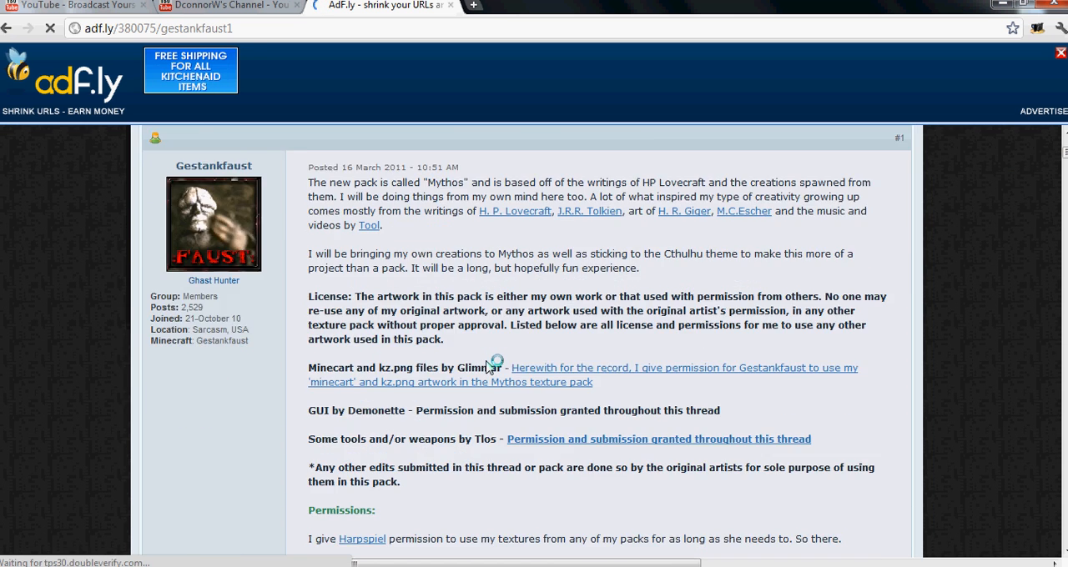
scroll("down", 3)
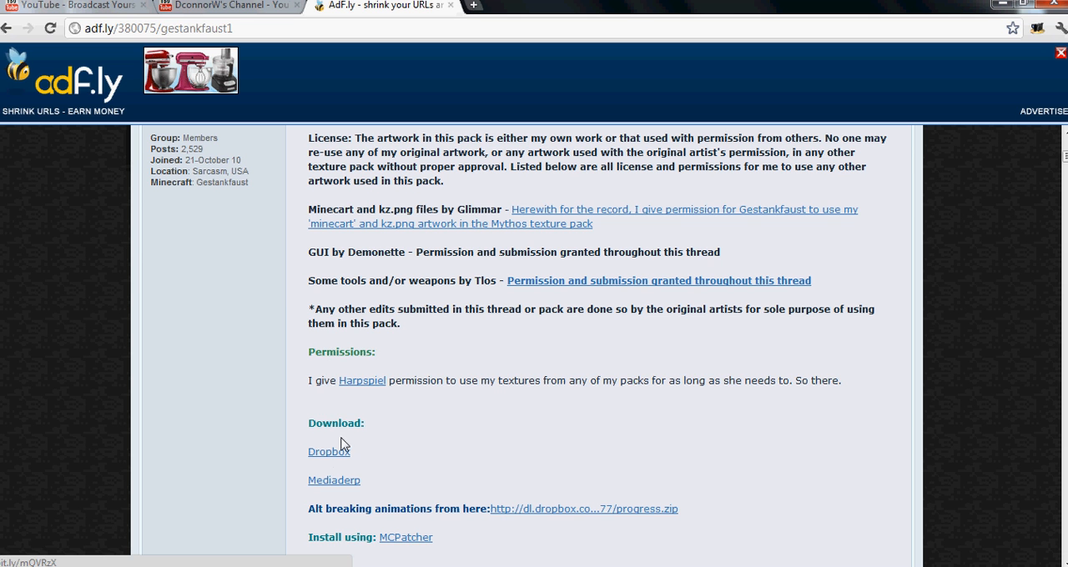
mouse_move(347, 437)
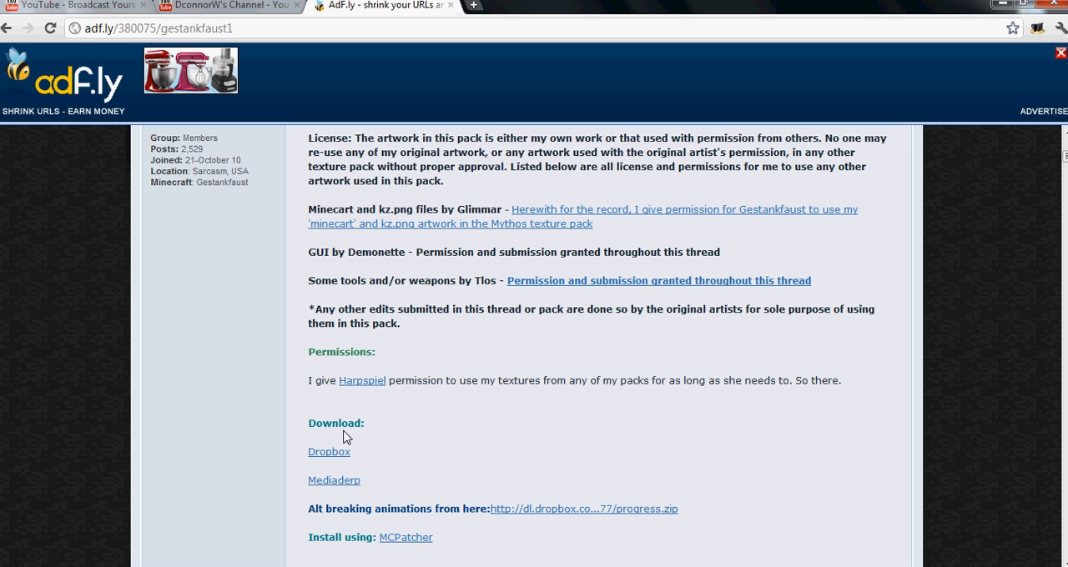
scroll("down", 3)
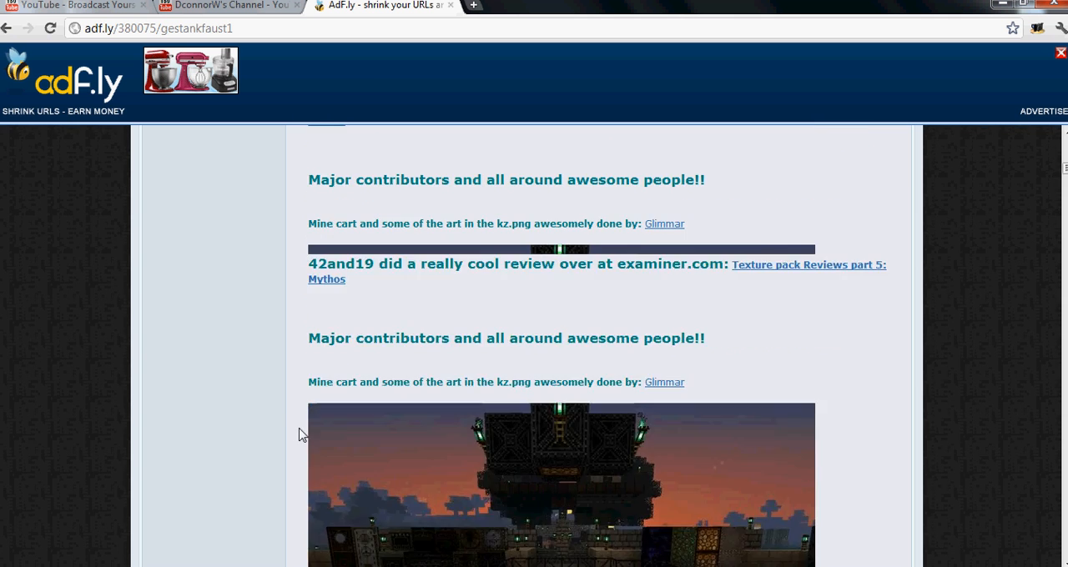
scroll("down", 3)
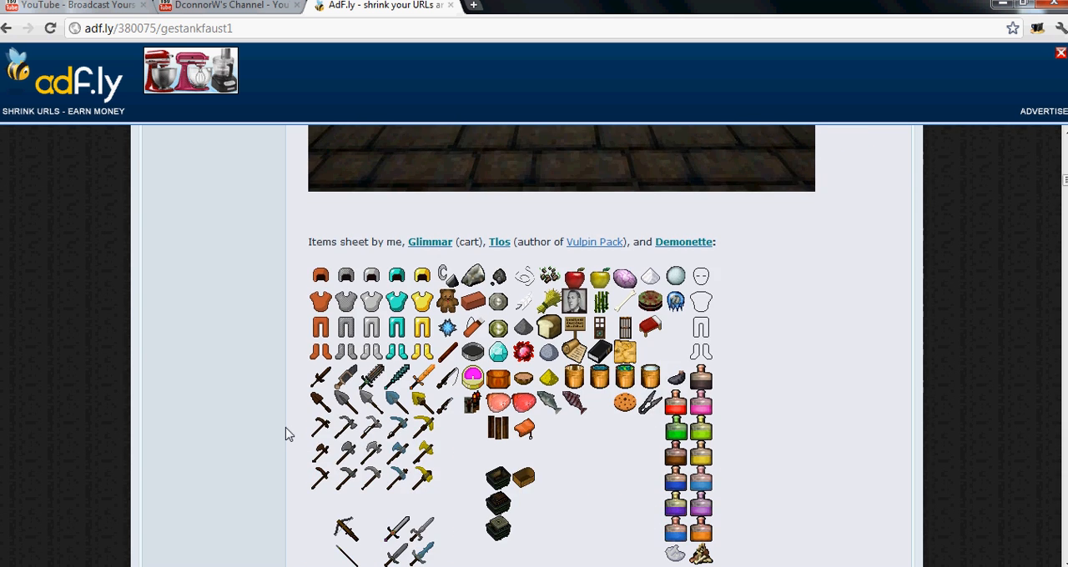
scroll("down", 3)
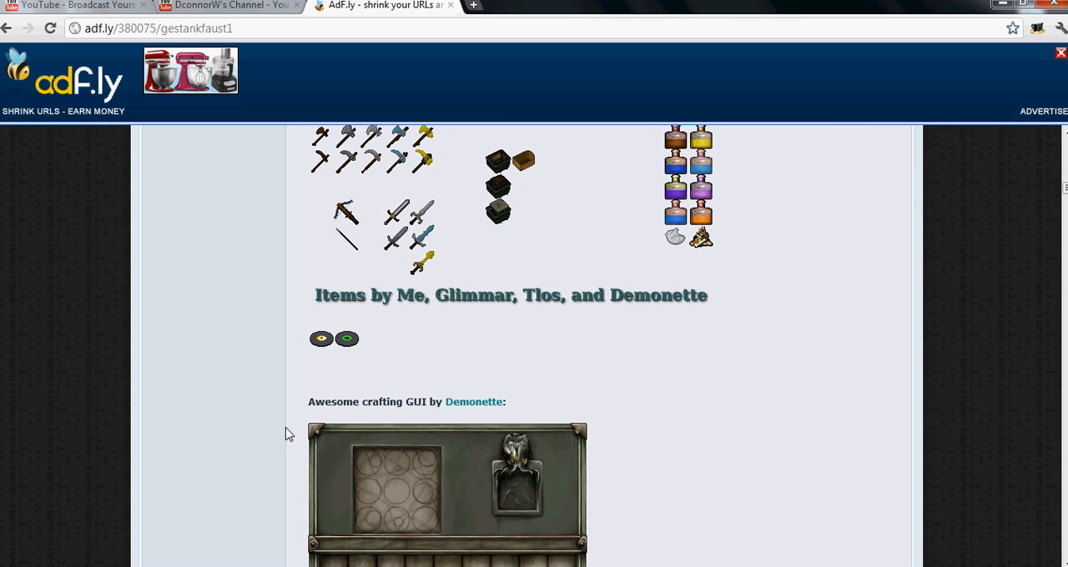
scroll("down", 3)
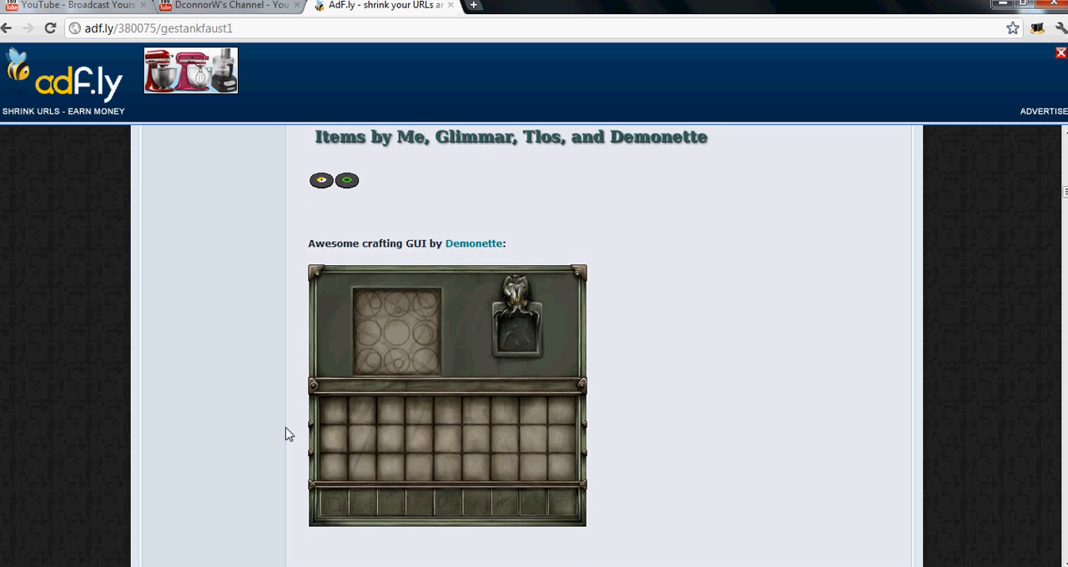
scroll("down", 3)
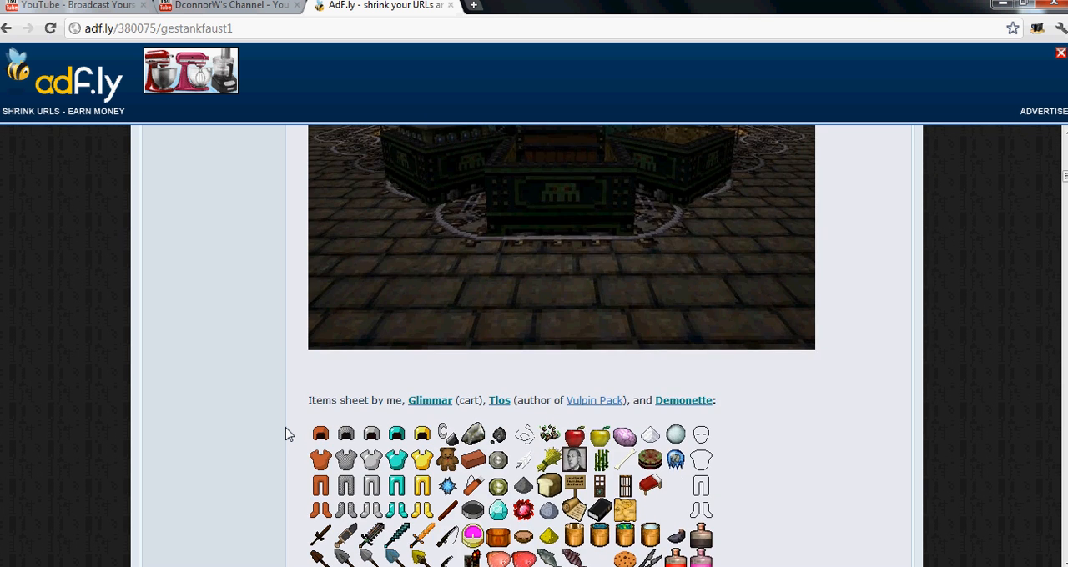
scroll("down", 3)
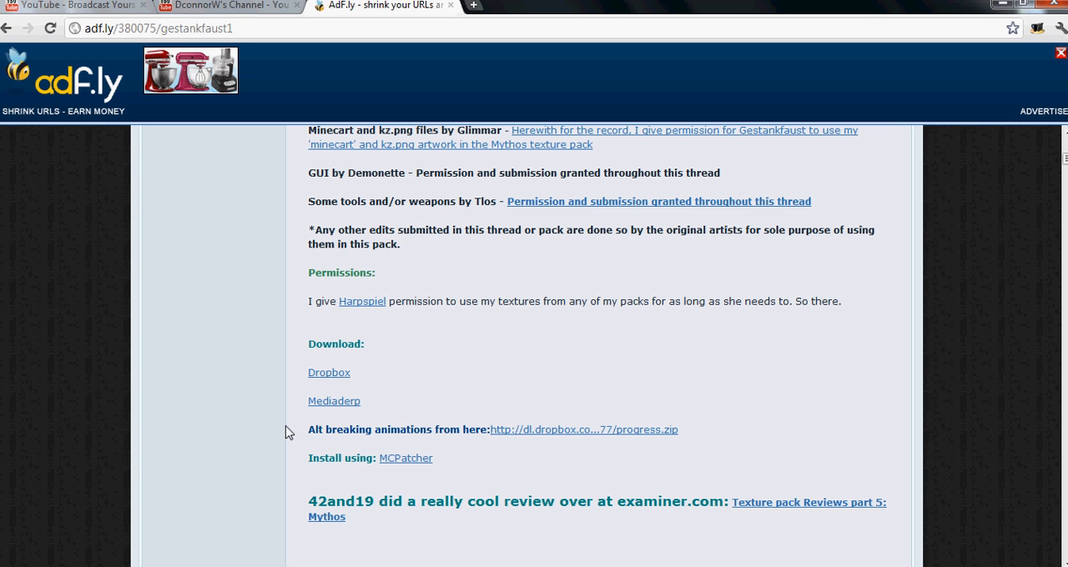
mouse_move(319, 386)
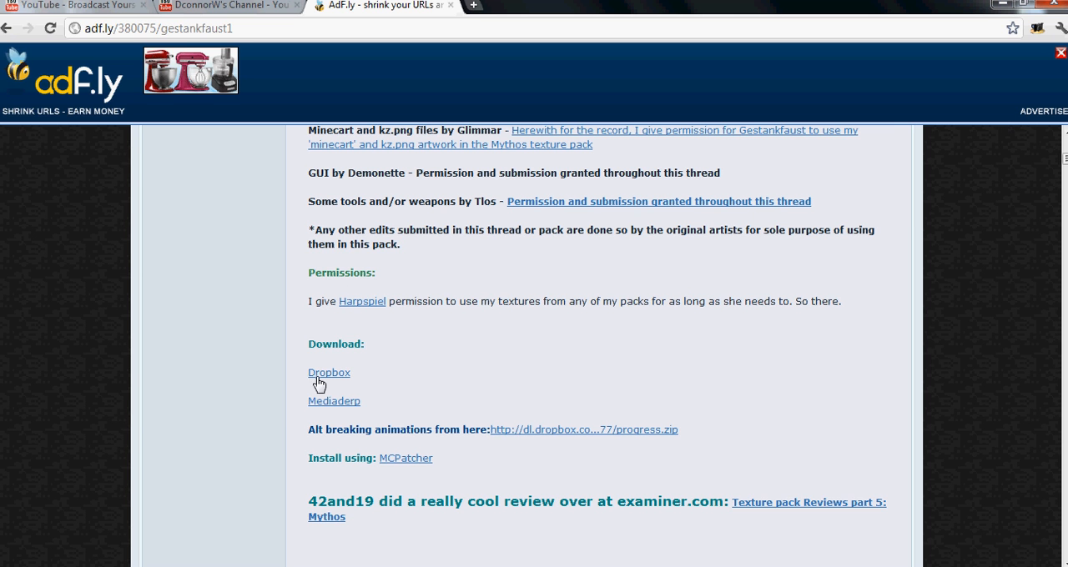
left_click(328, 372)
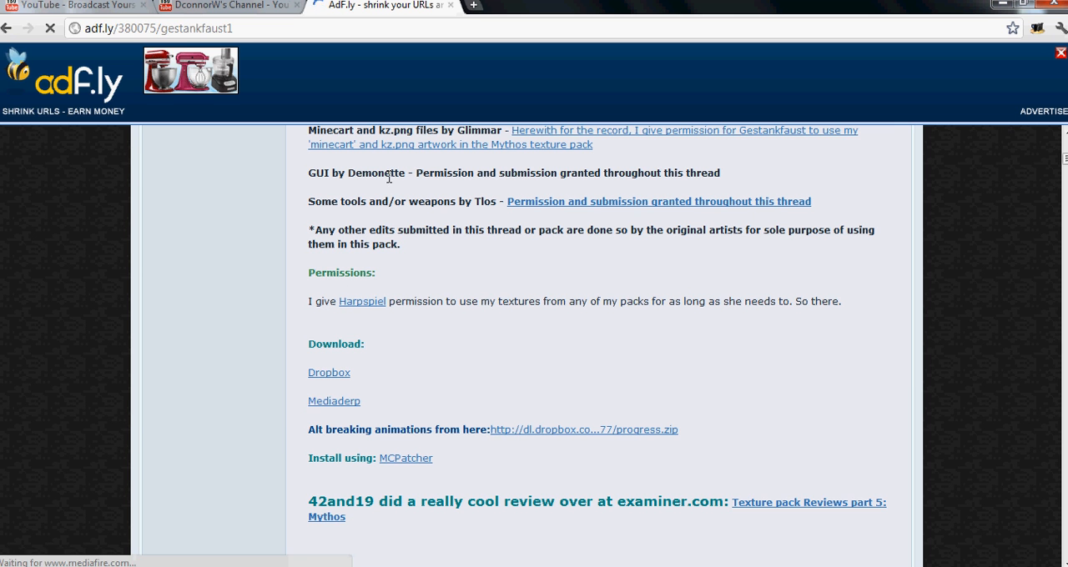
- Start downloading Mythos1.9.zip (7.73 MB) from the MediaFire page
left_click(334, 401)
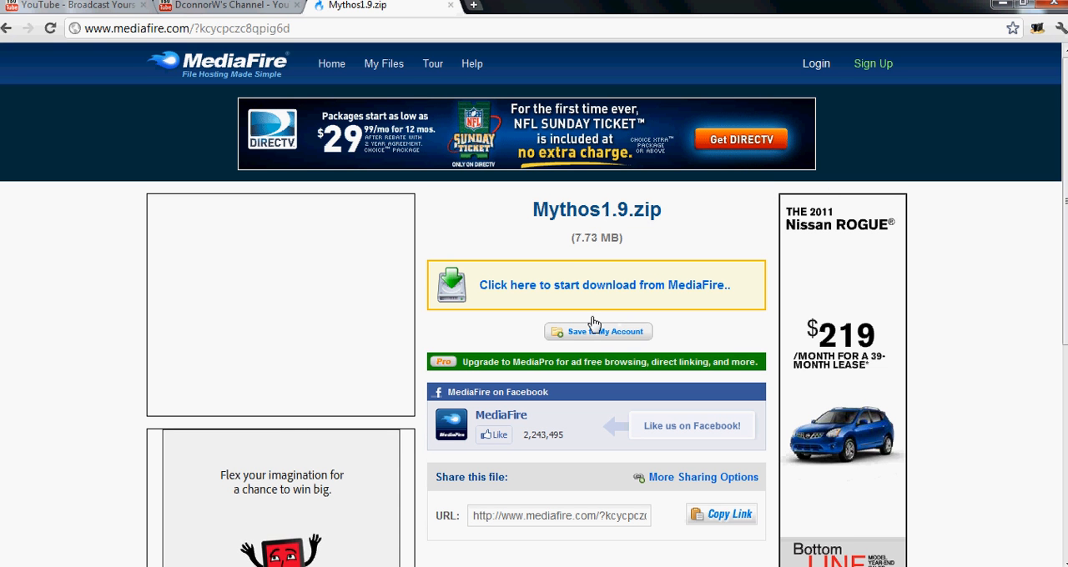
left_click(607, 284)
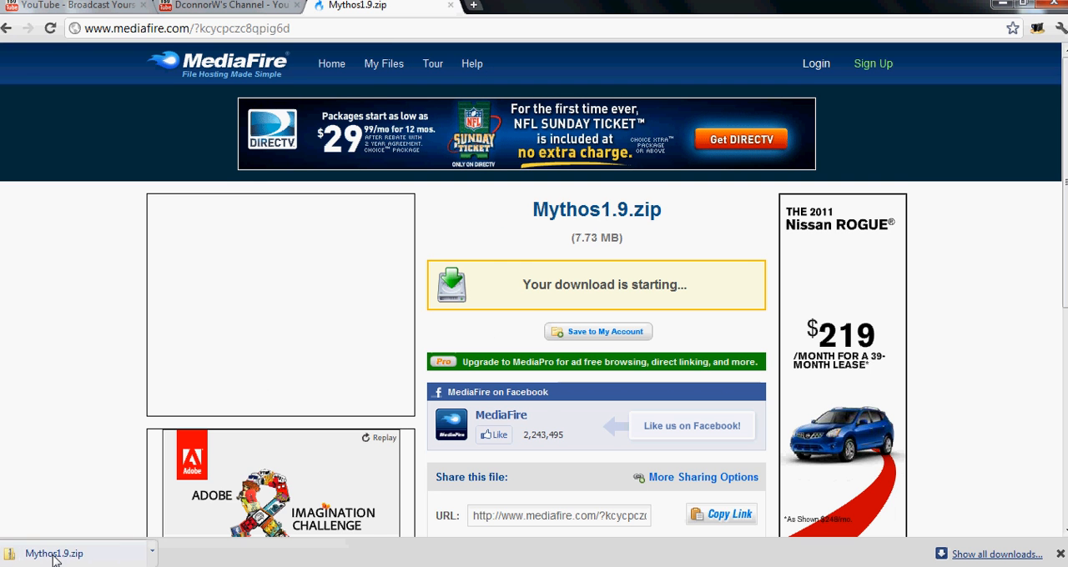
scroll("down", 3)
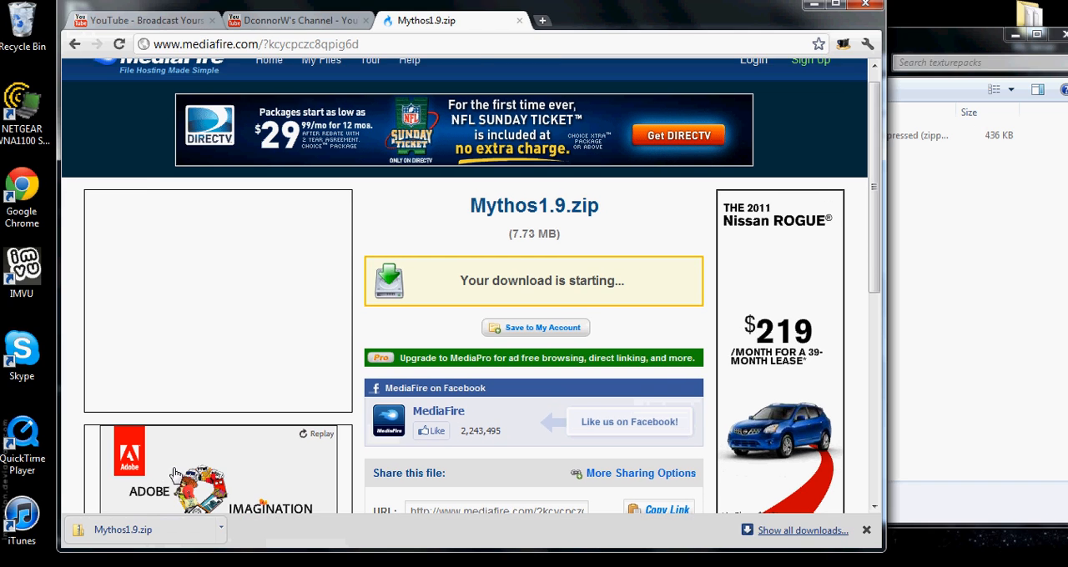
- Select Mythos1.9.zip in Minecraft's texture pack list and close the game
scroll("down", 3)
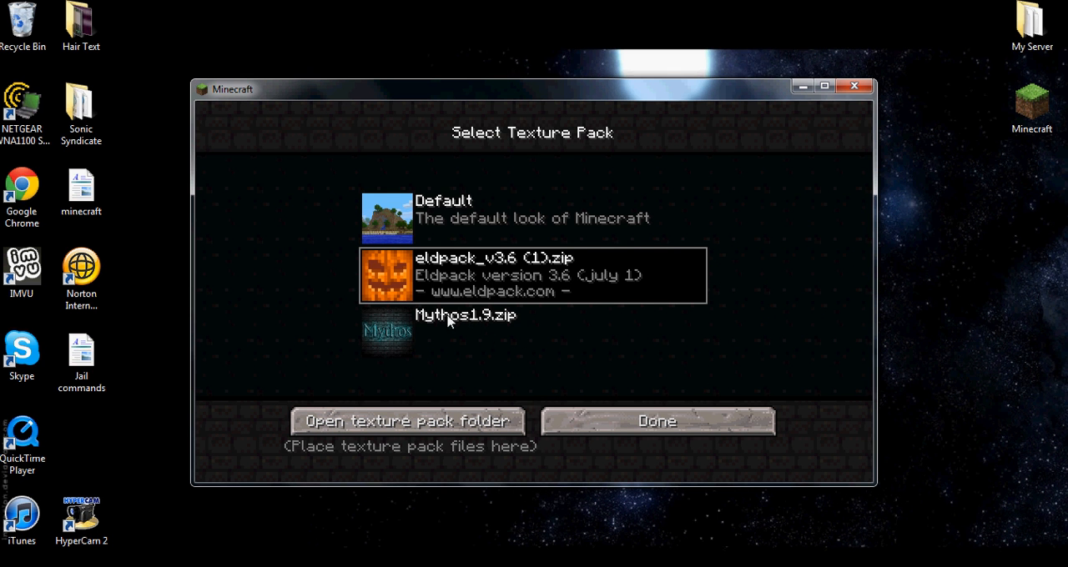
mouse_move(432, 338)
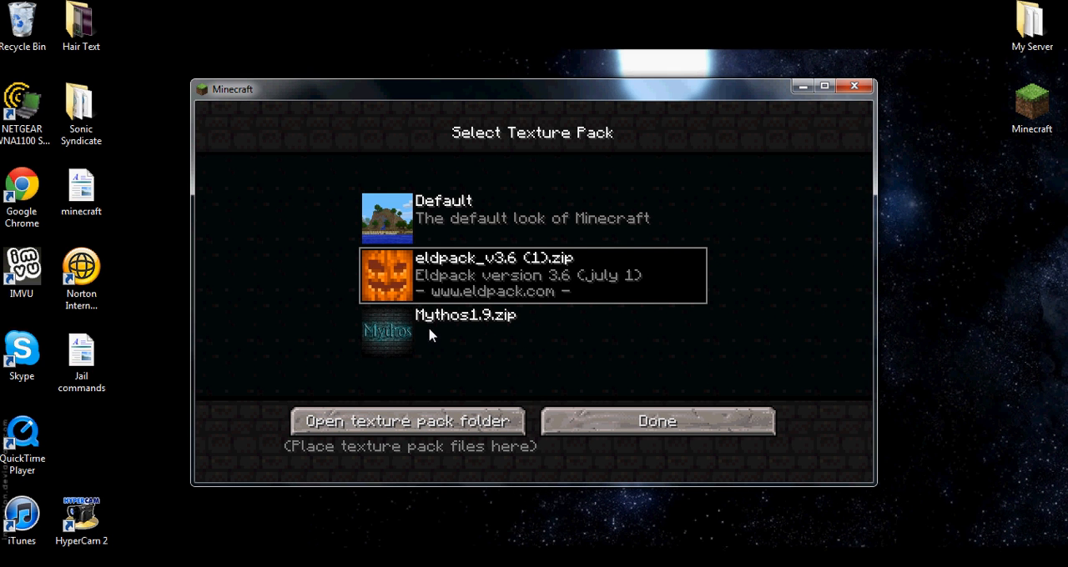
mouse_move(412, 337)
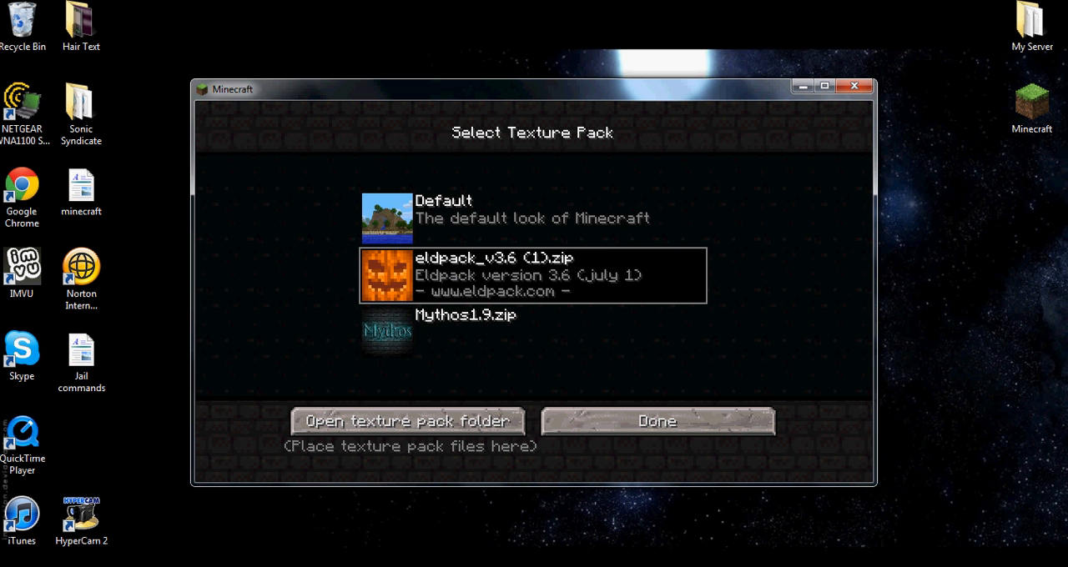
mouse_move(388, 327)
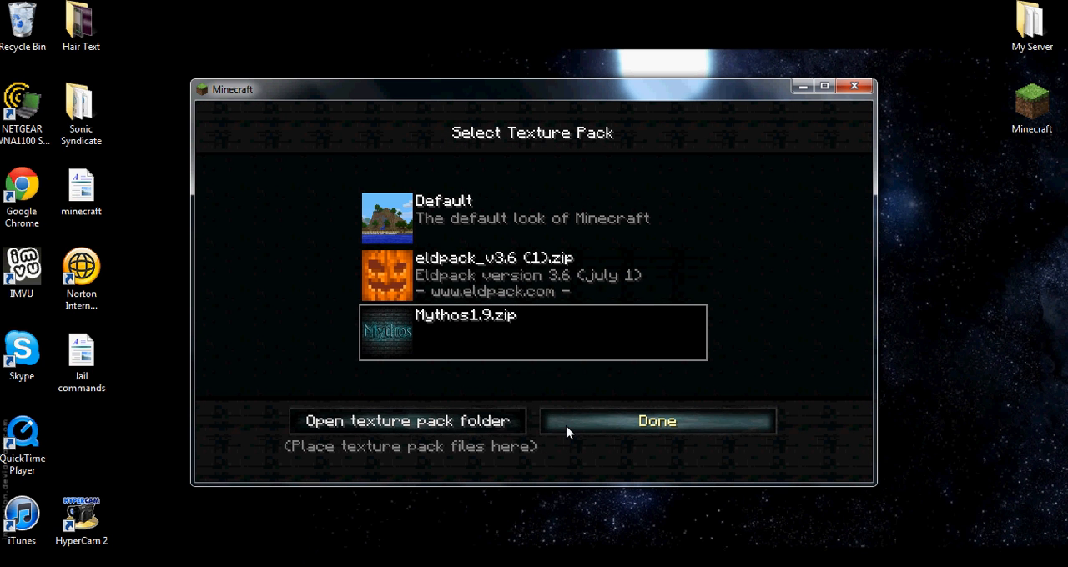
mouse_move(549, 409)
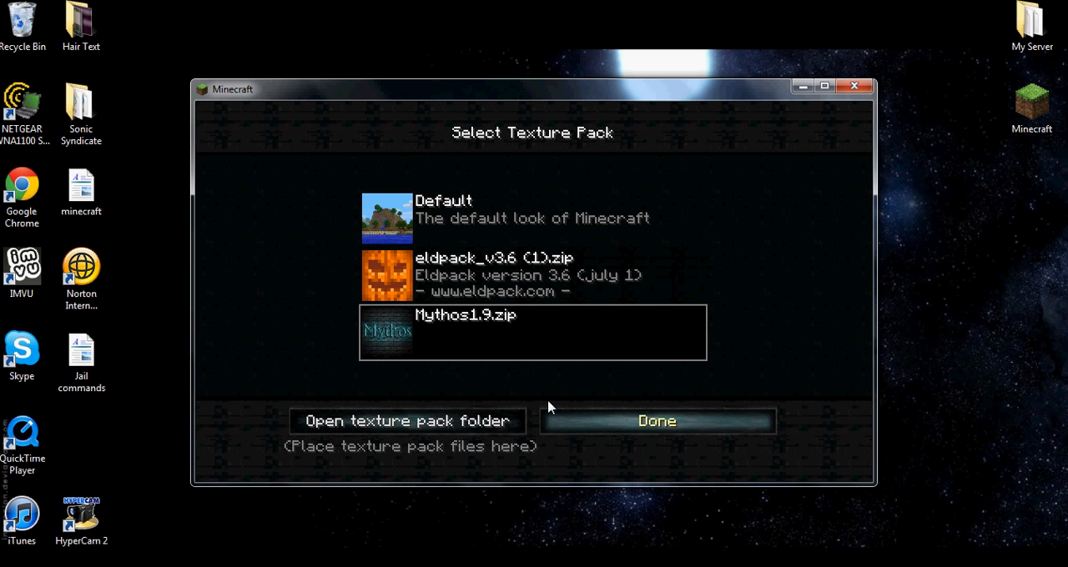
left_click(658, 421)
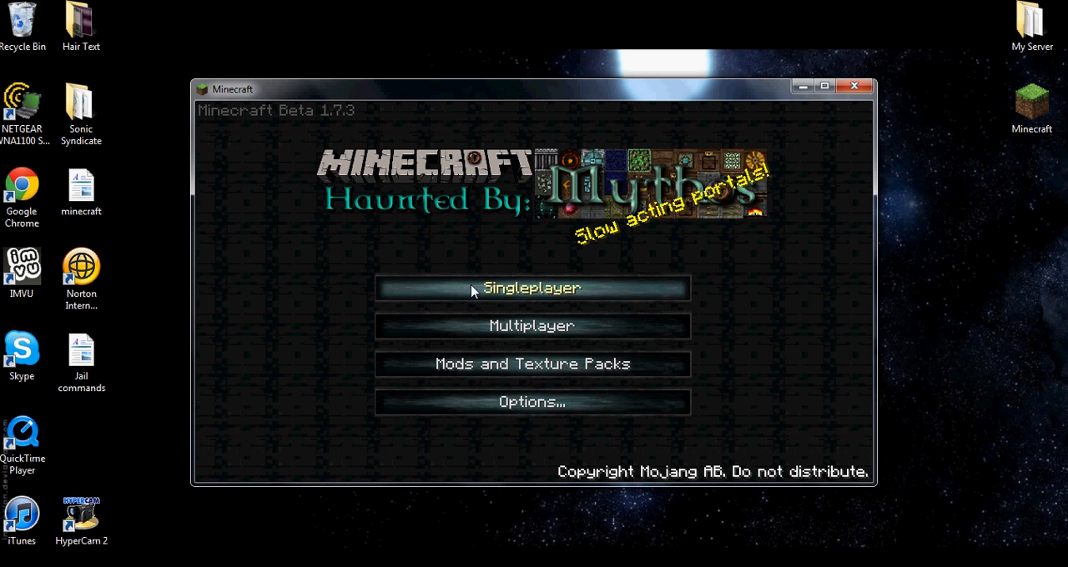
mouse_move(400, 266)
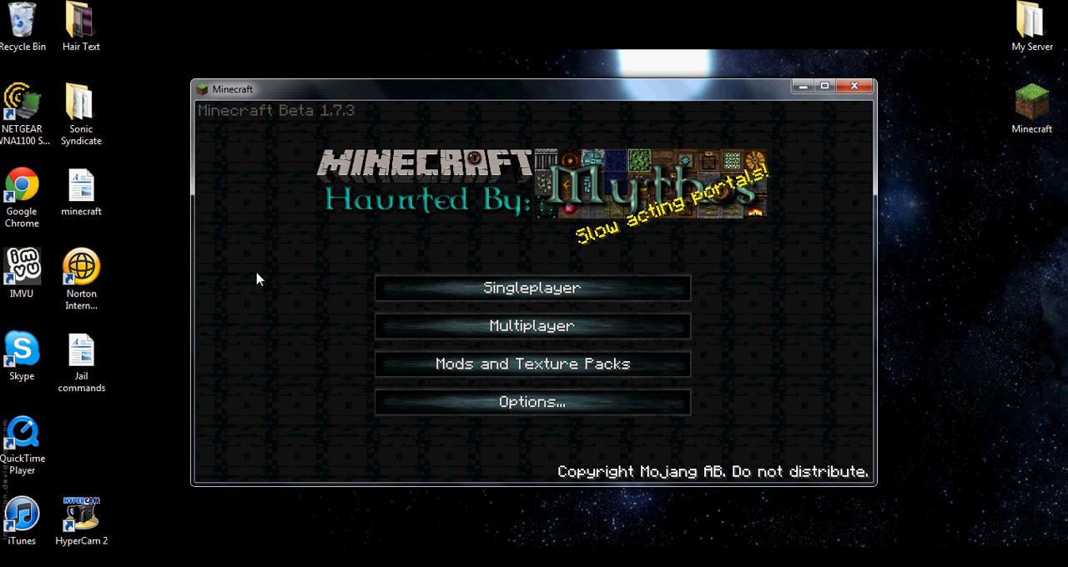
mouse_move(799, 92)
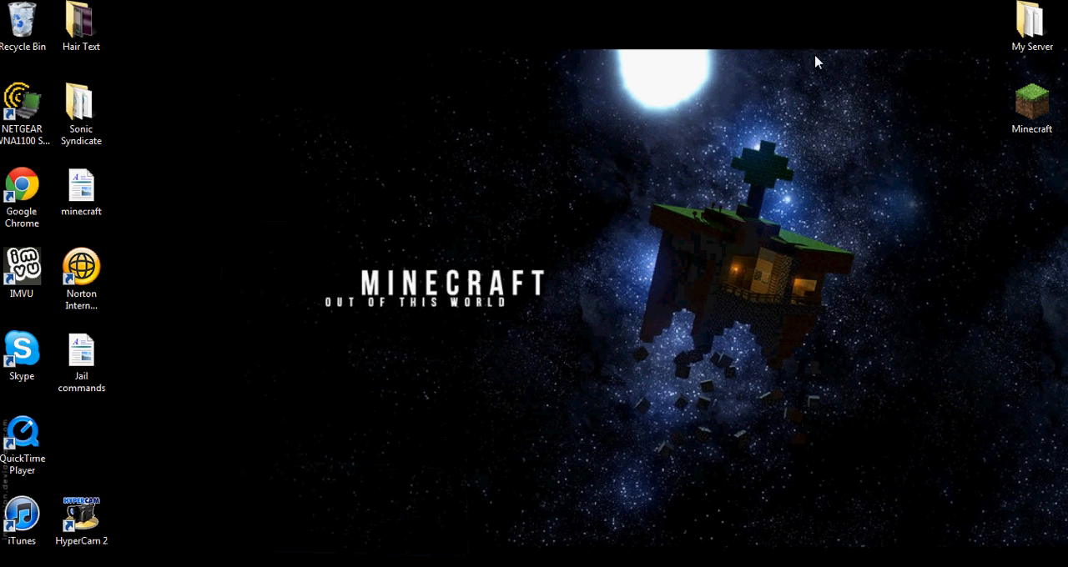
- Browse the My Server folder, inspect the Run batch file, and open plugins
double_click(1032, 15)
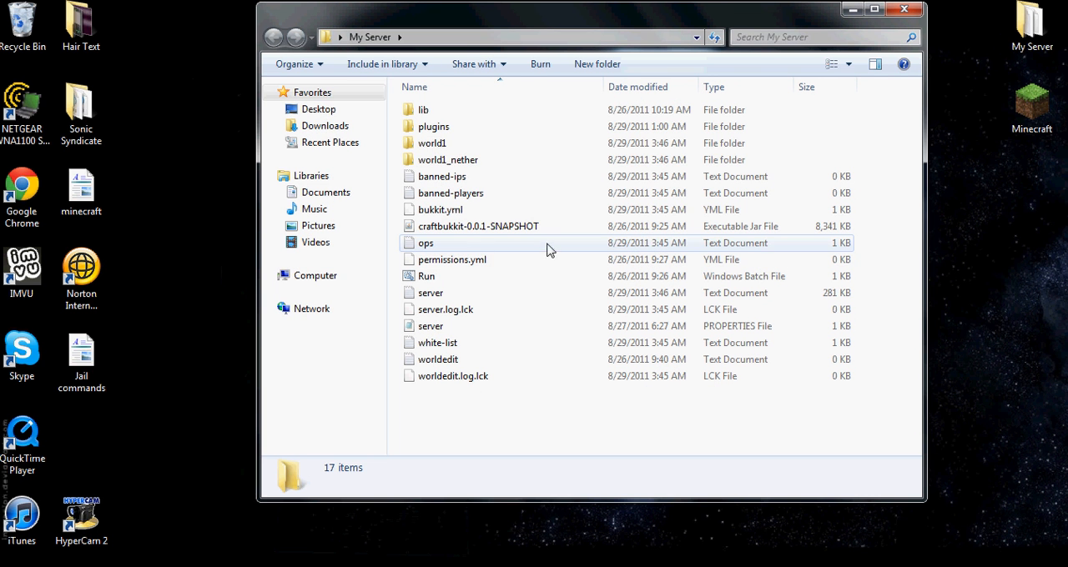
mouse_move(467, 160)
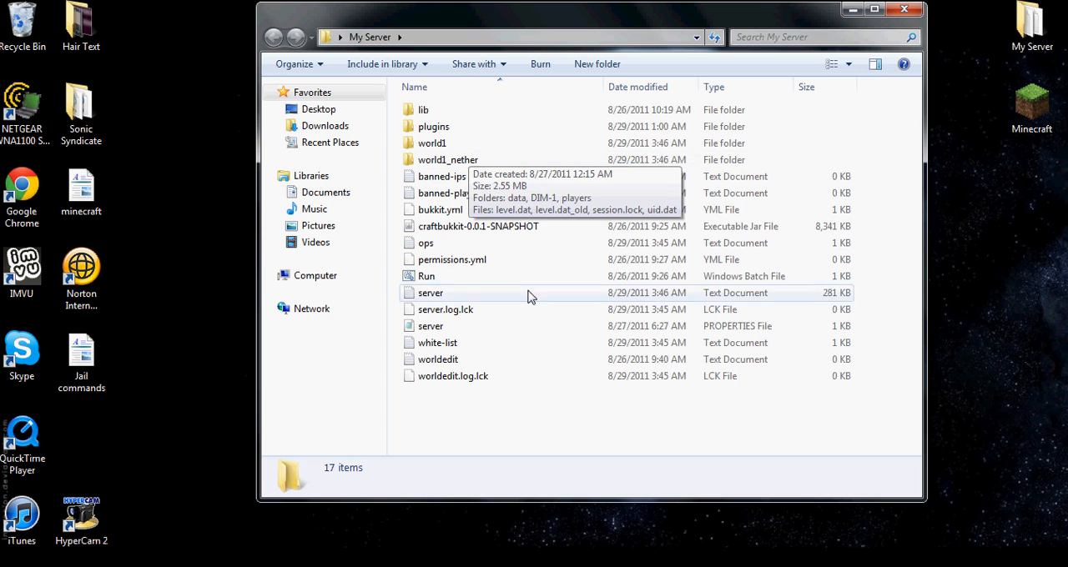
mouse_move(463, 238)
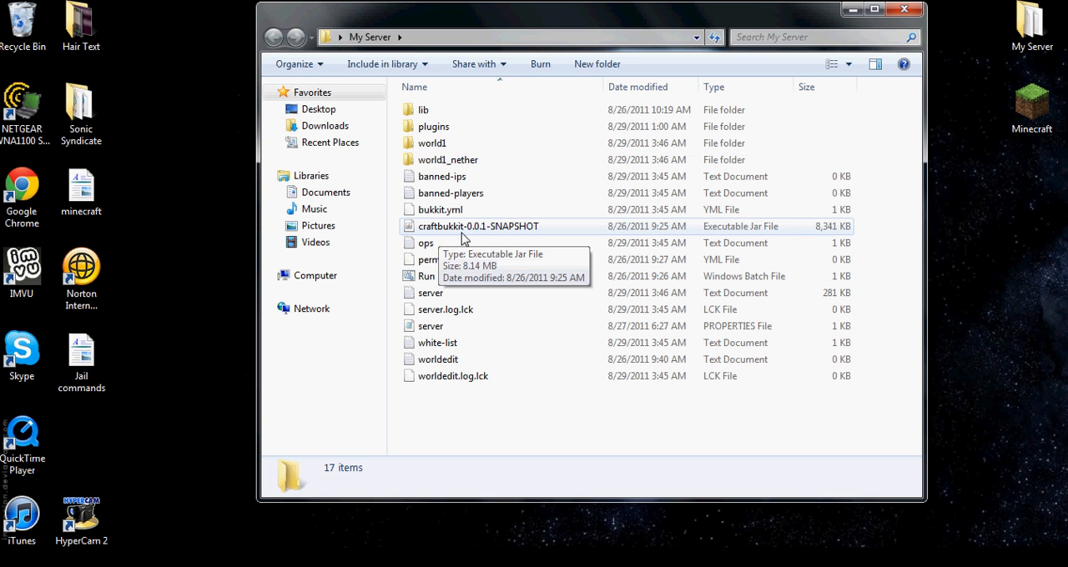
mouse_move(476, 243)
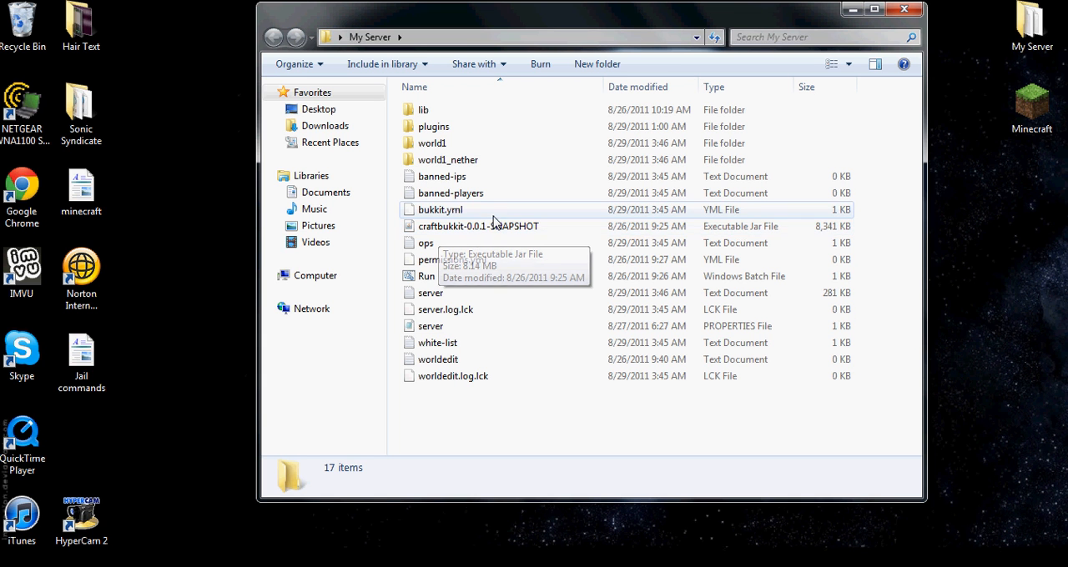
mouse_move(480, 236)
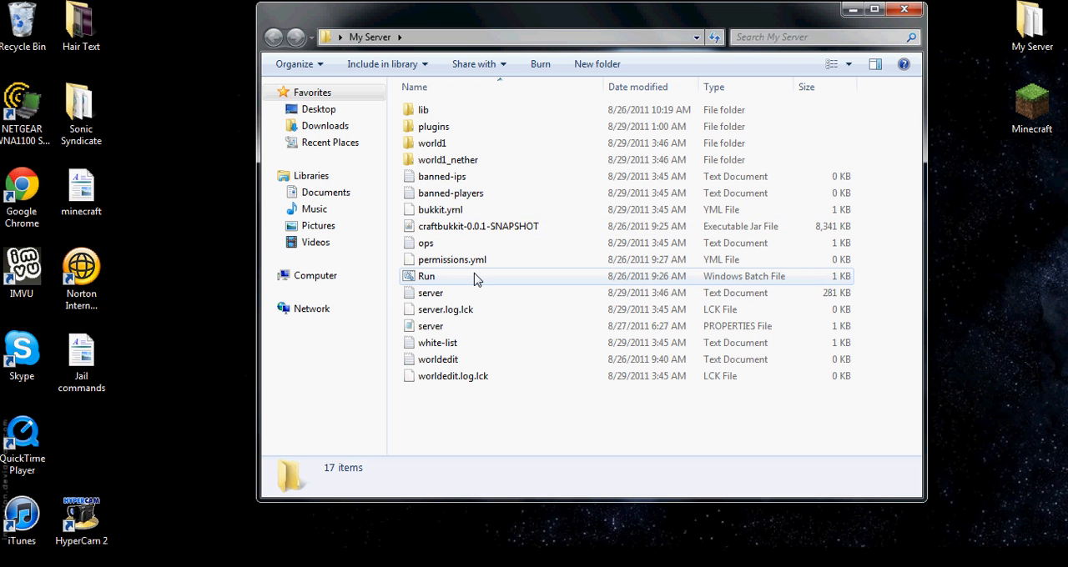
mouse_move(338, 405)
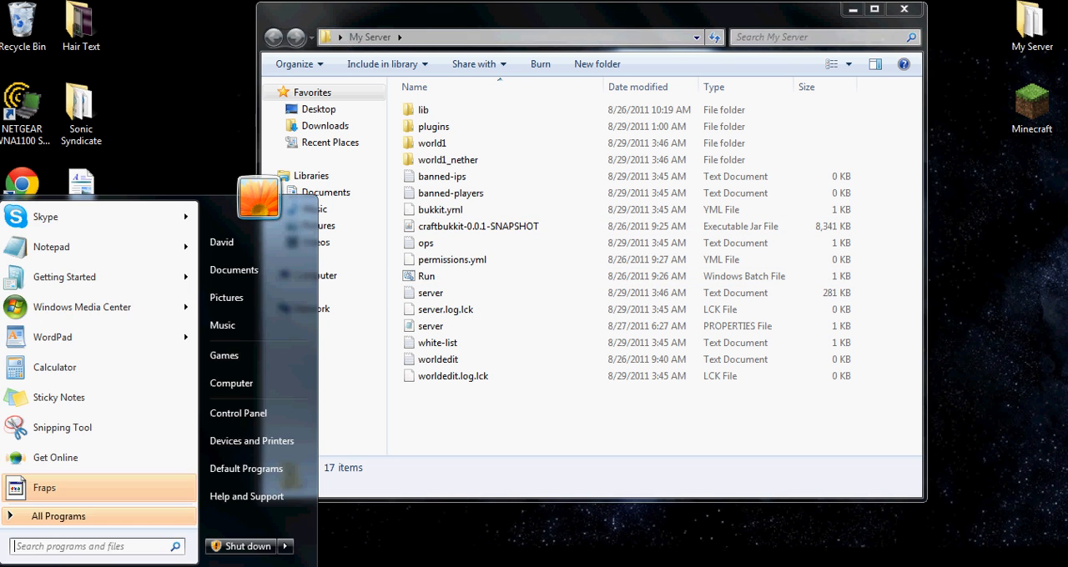
mouse_move(90, 251)
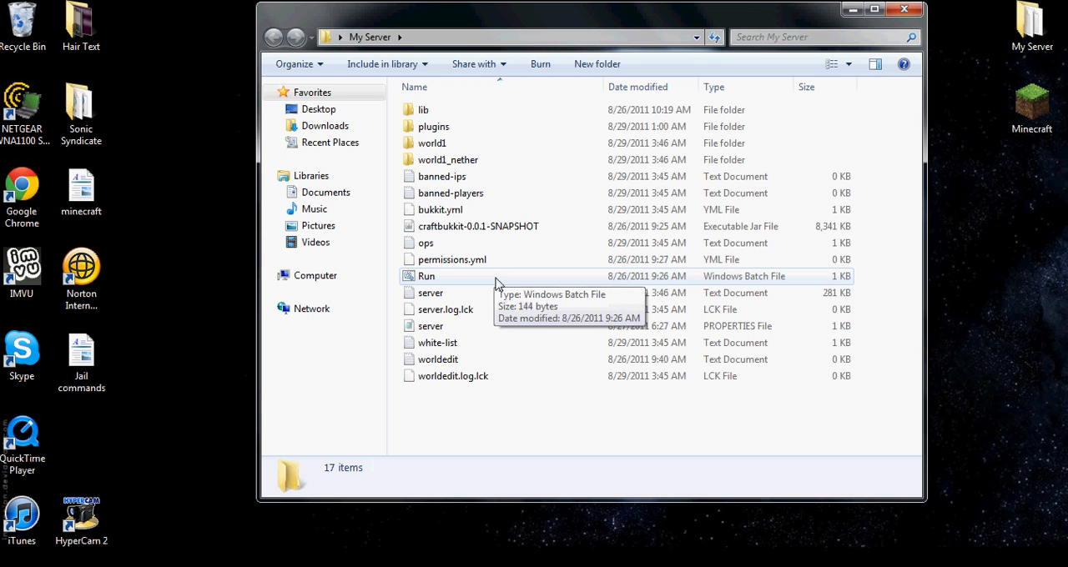
mouse_move(454, 291)
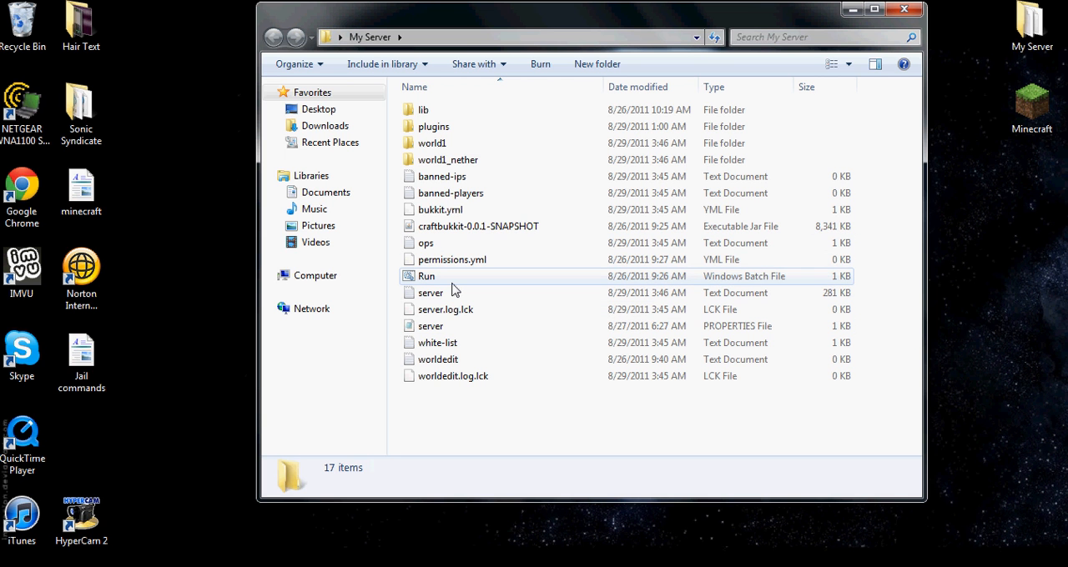
right_click(455, 288)
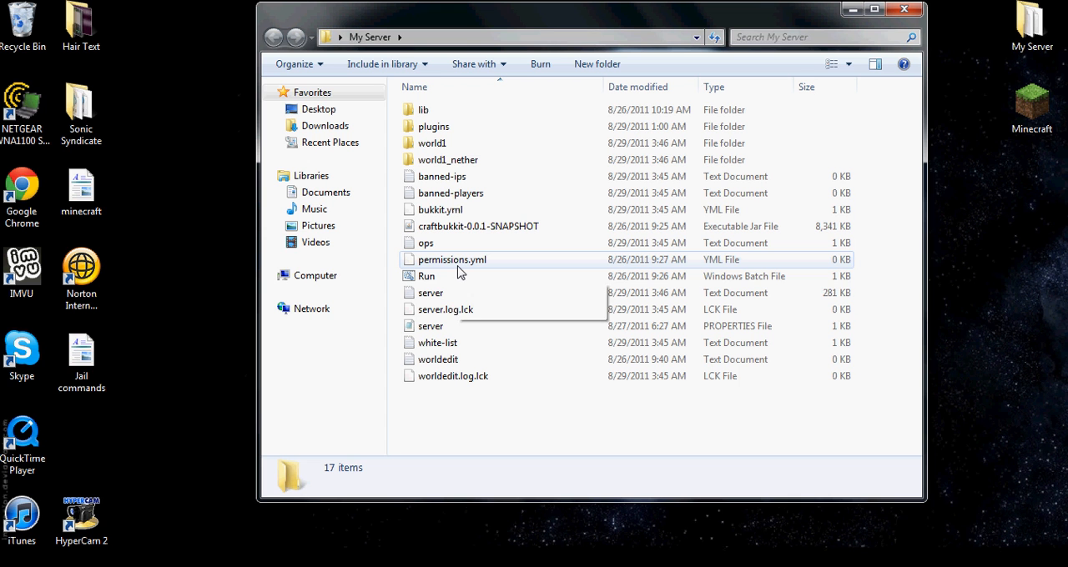
mouse_move(458, 276)
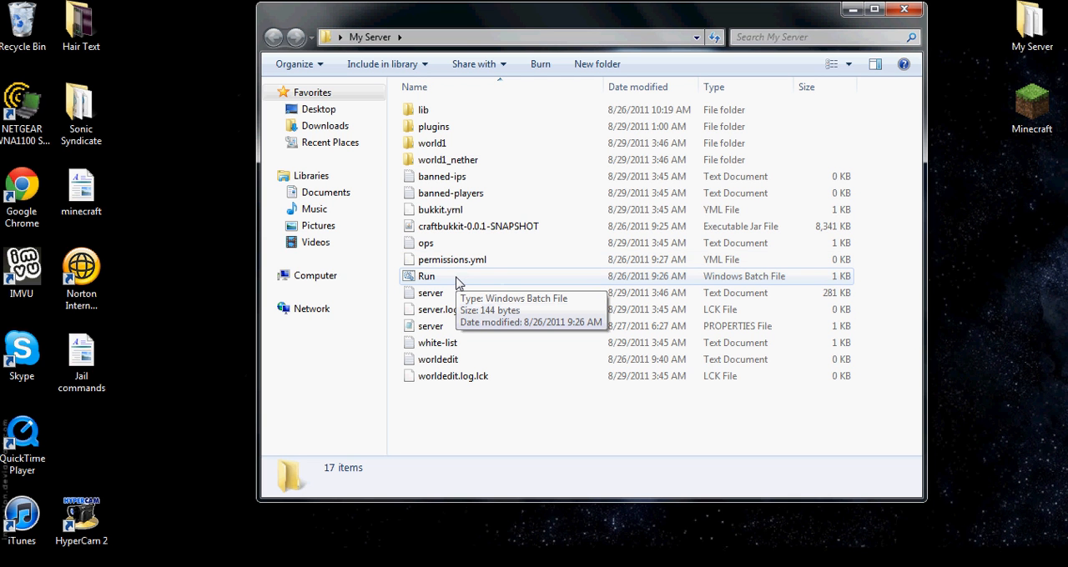
mouse_move(460, 113)
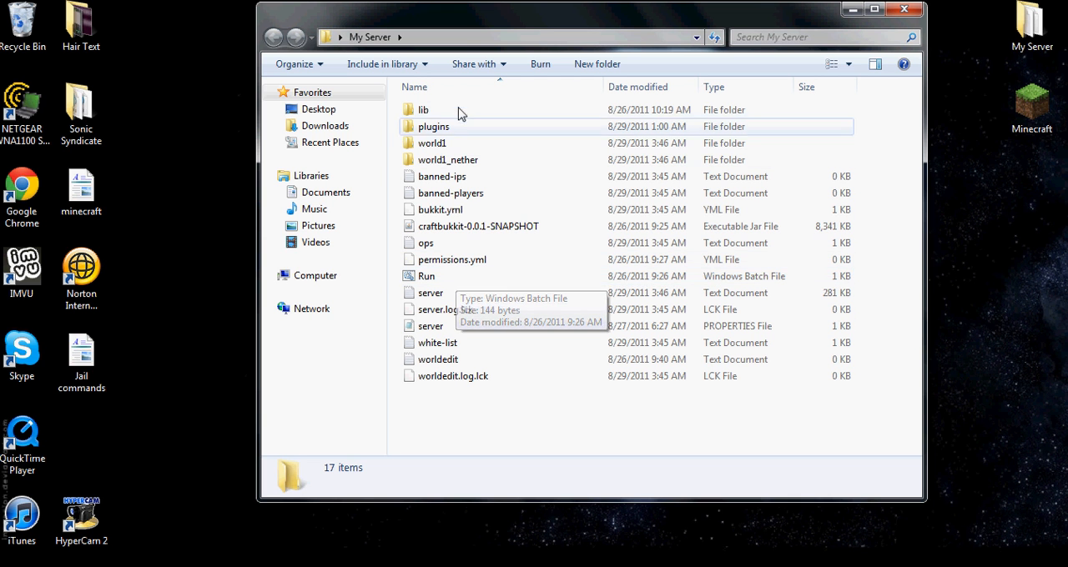
mouse_move(448, 171)
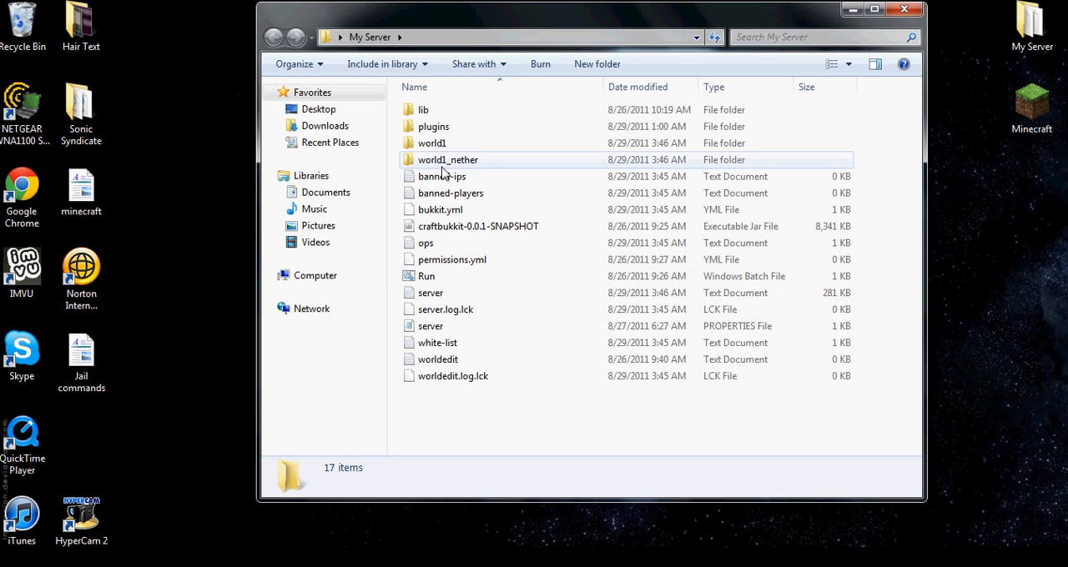
double_click(432, 126)
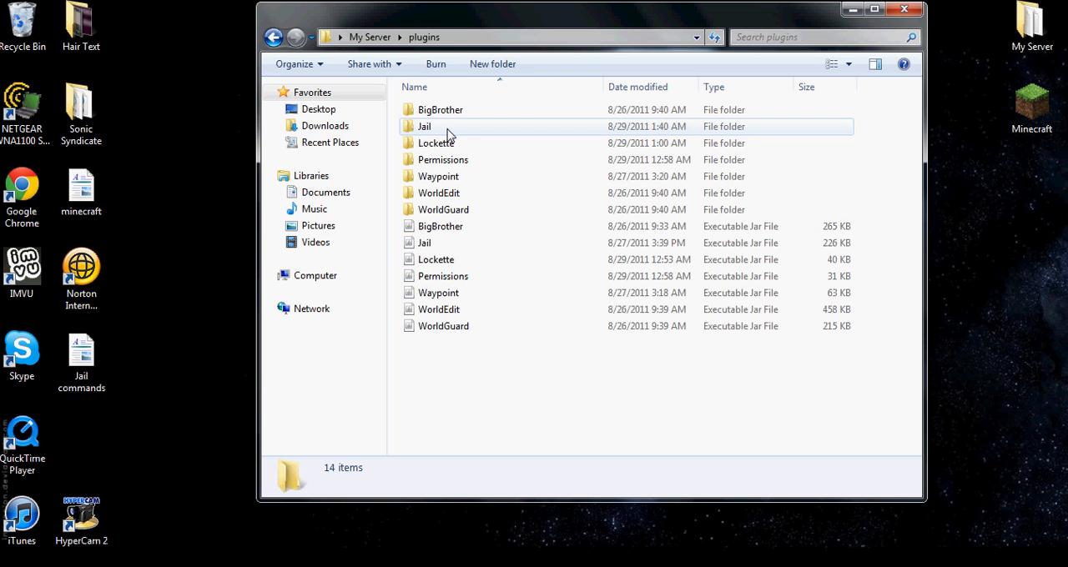
left_click(845, 7)
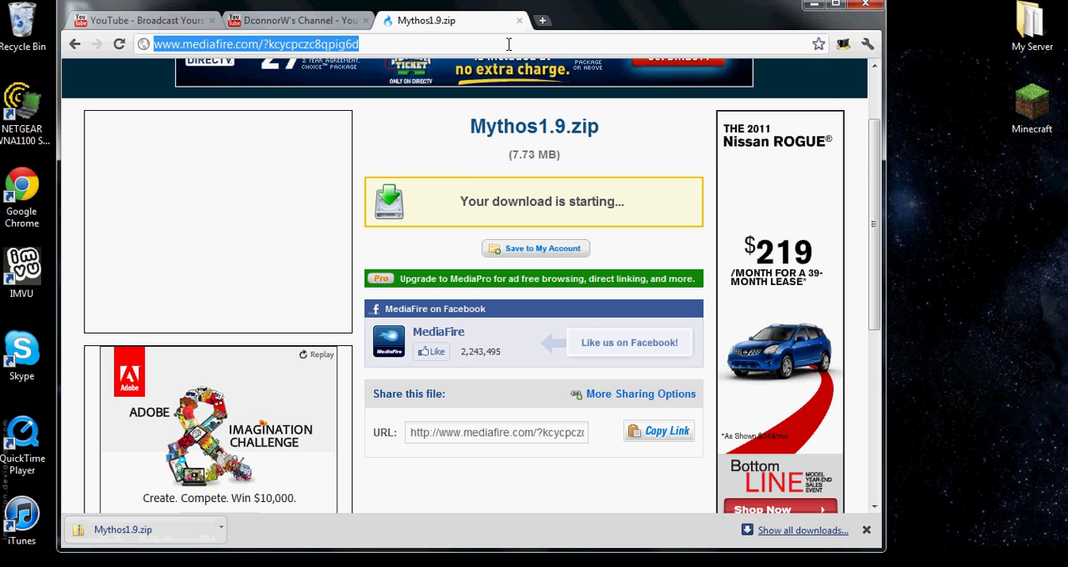
- Go to bukkit.org in Chrome and open the Get Plugins directory
type("www.google.com")
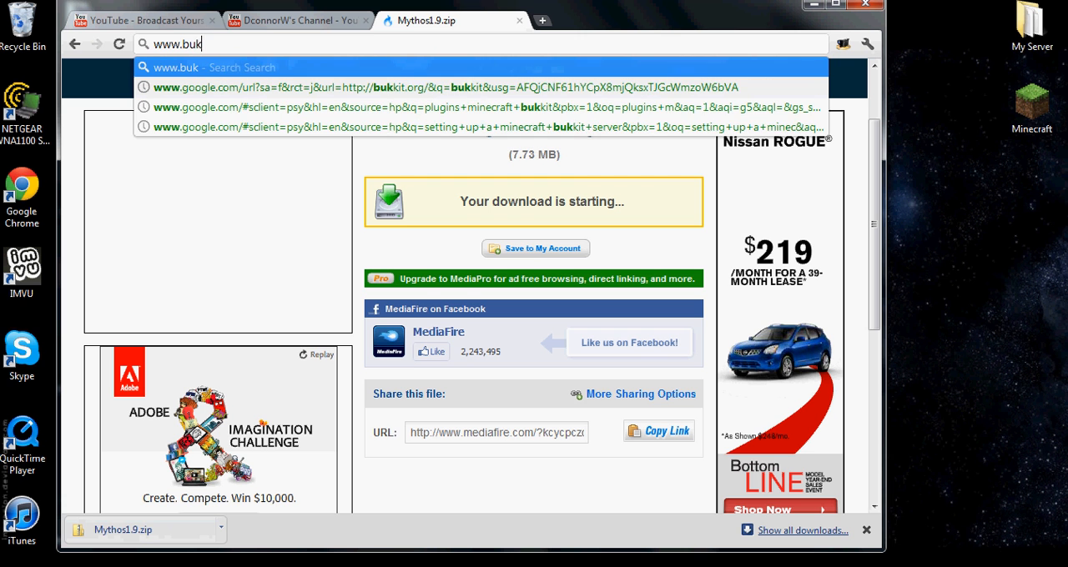
type("kit.")
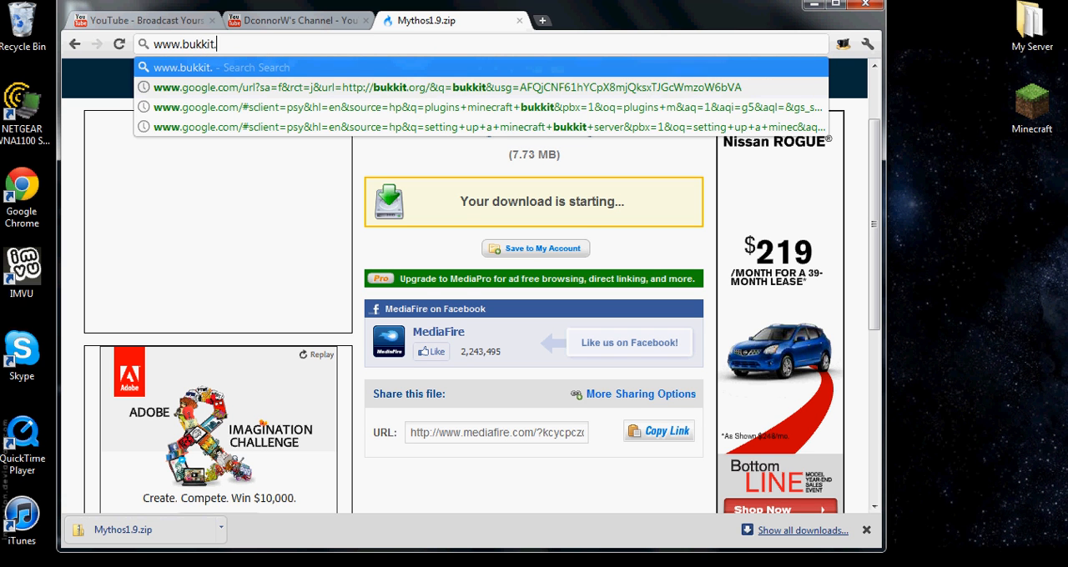
type(".og")
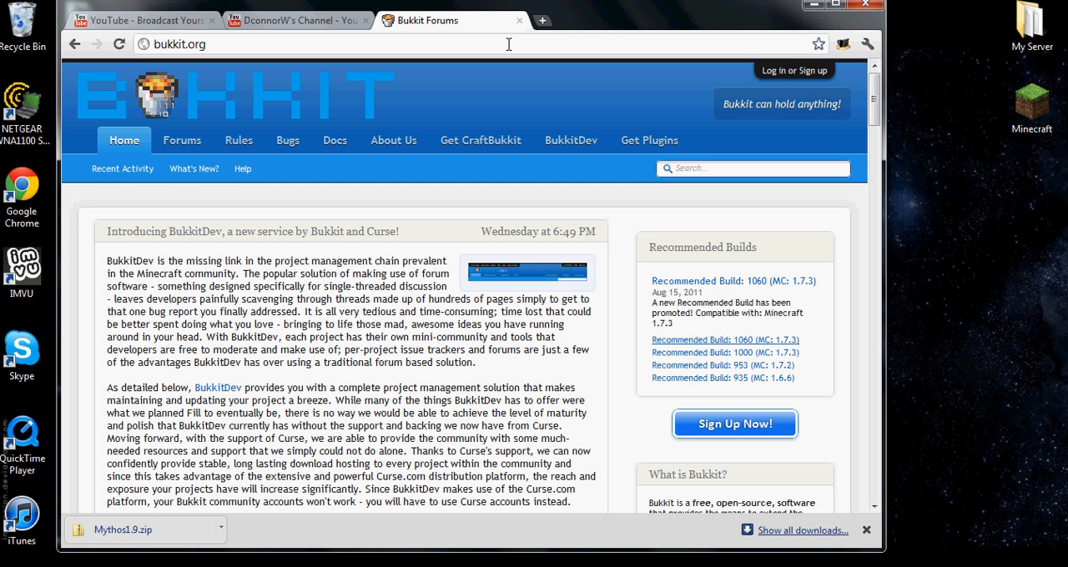
mouse_move(701, 159)
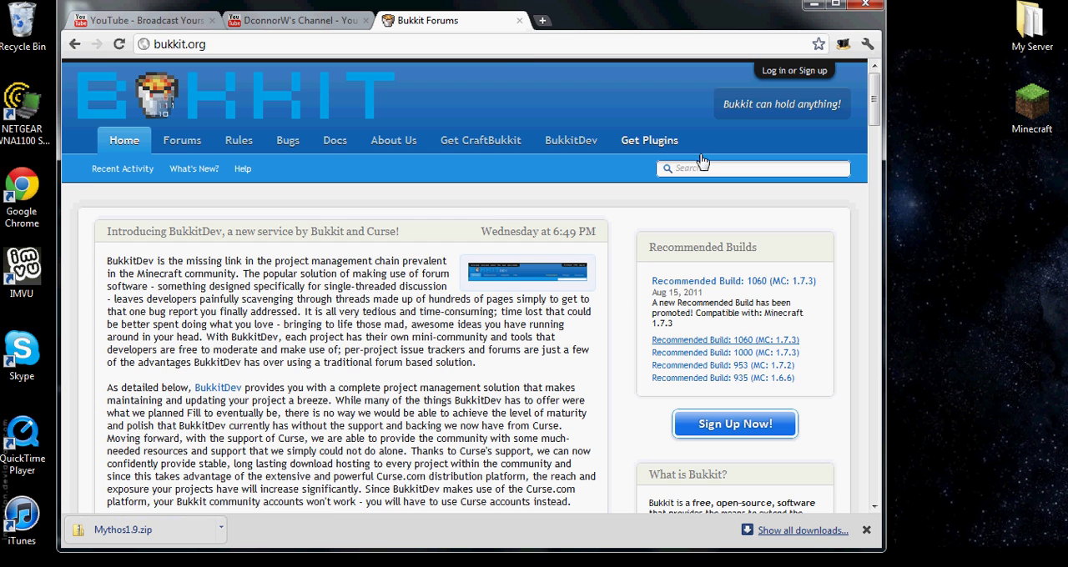
left_click(648, 140)
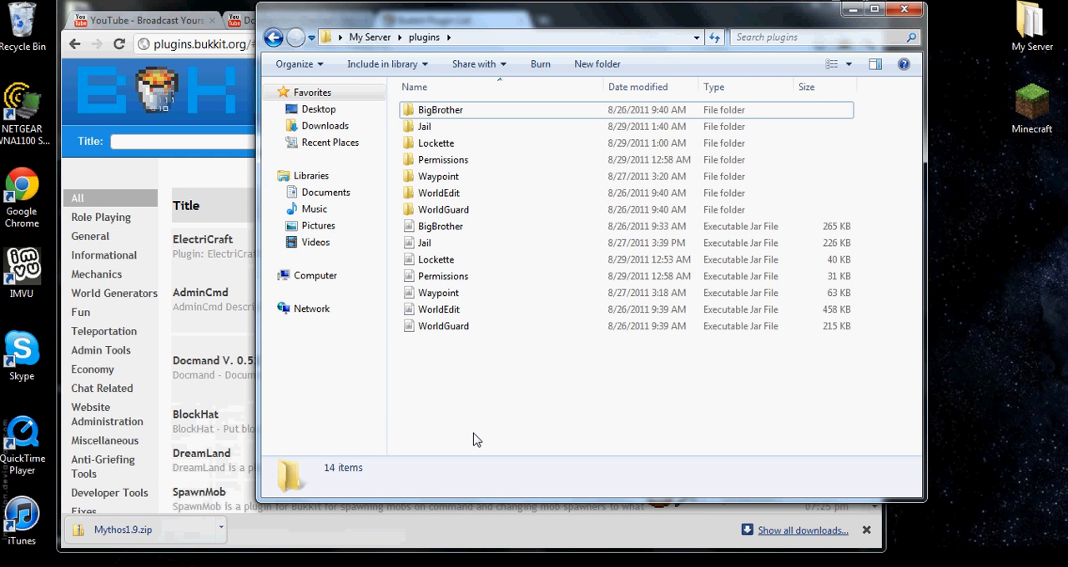
mouse_move(454, 150)
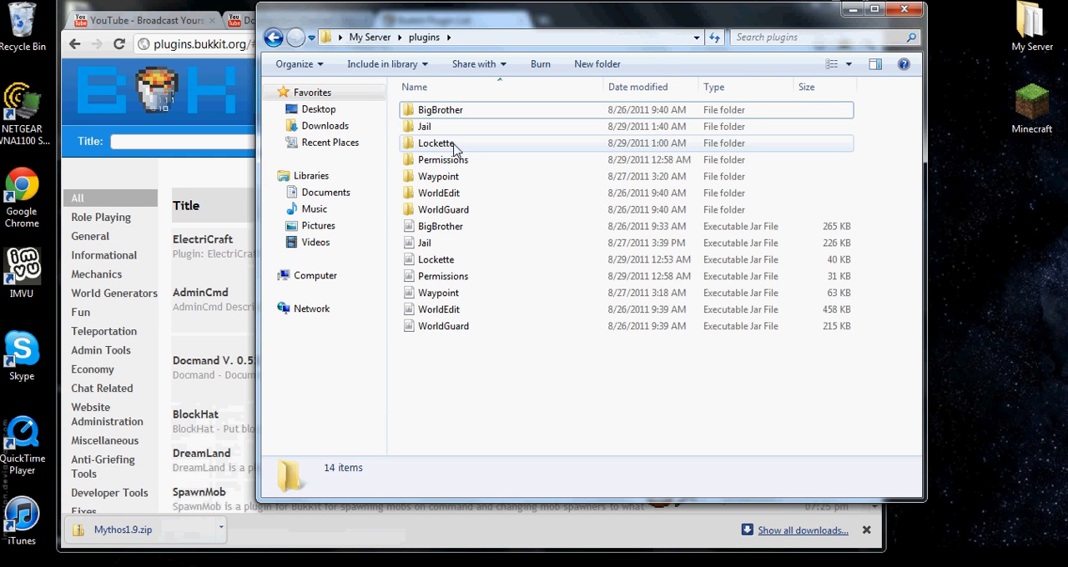
mouse_move(414, 137)
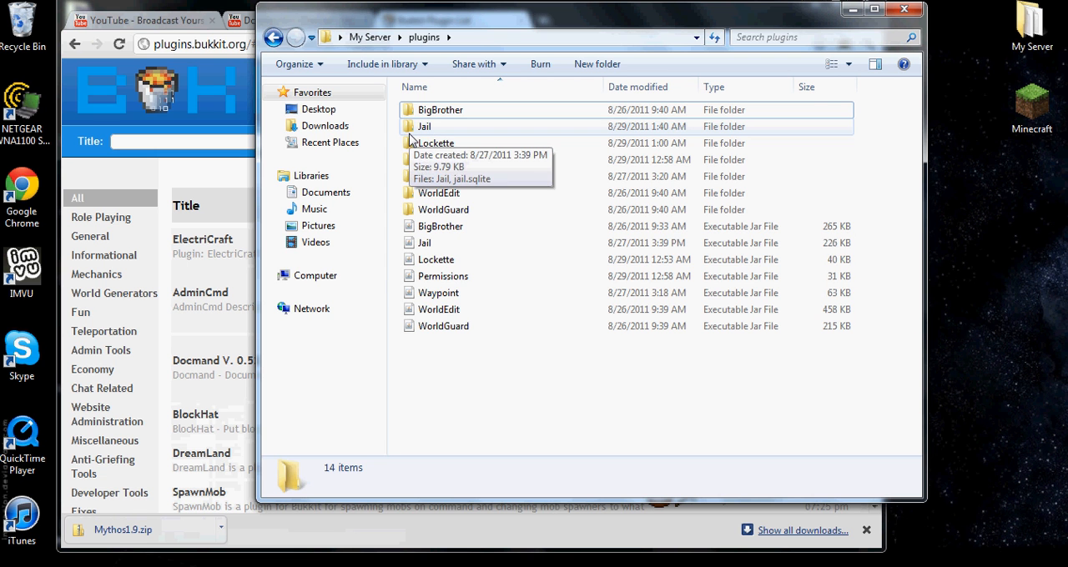